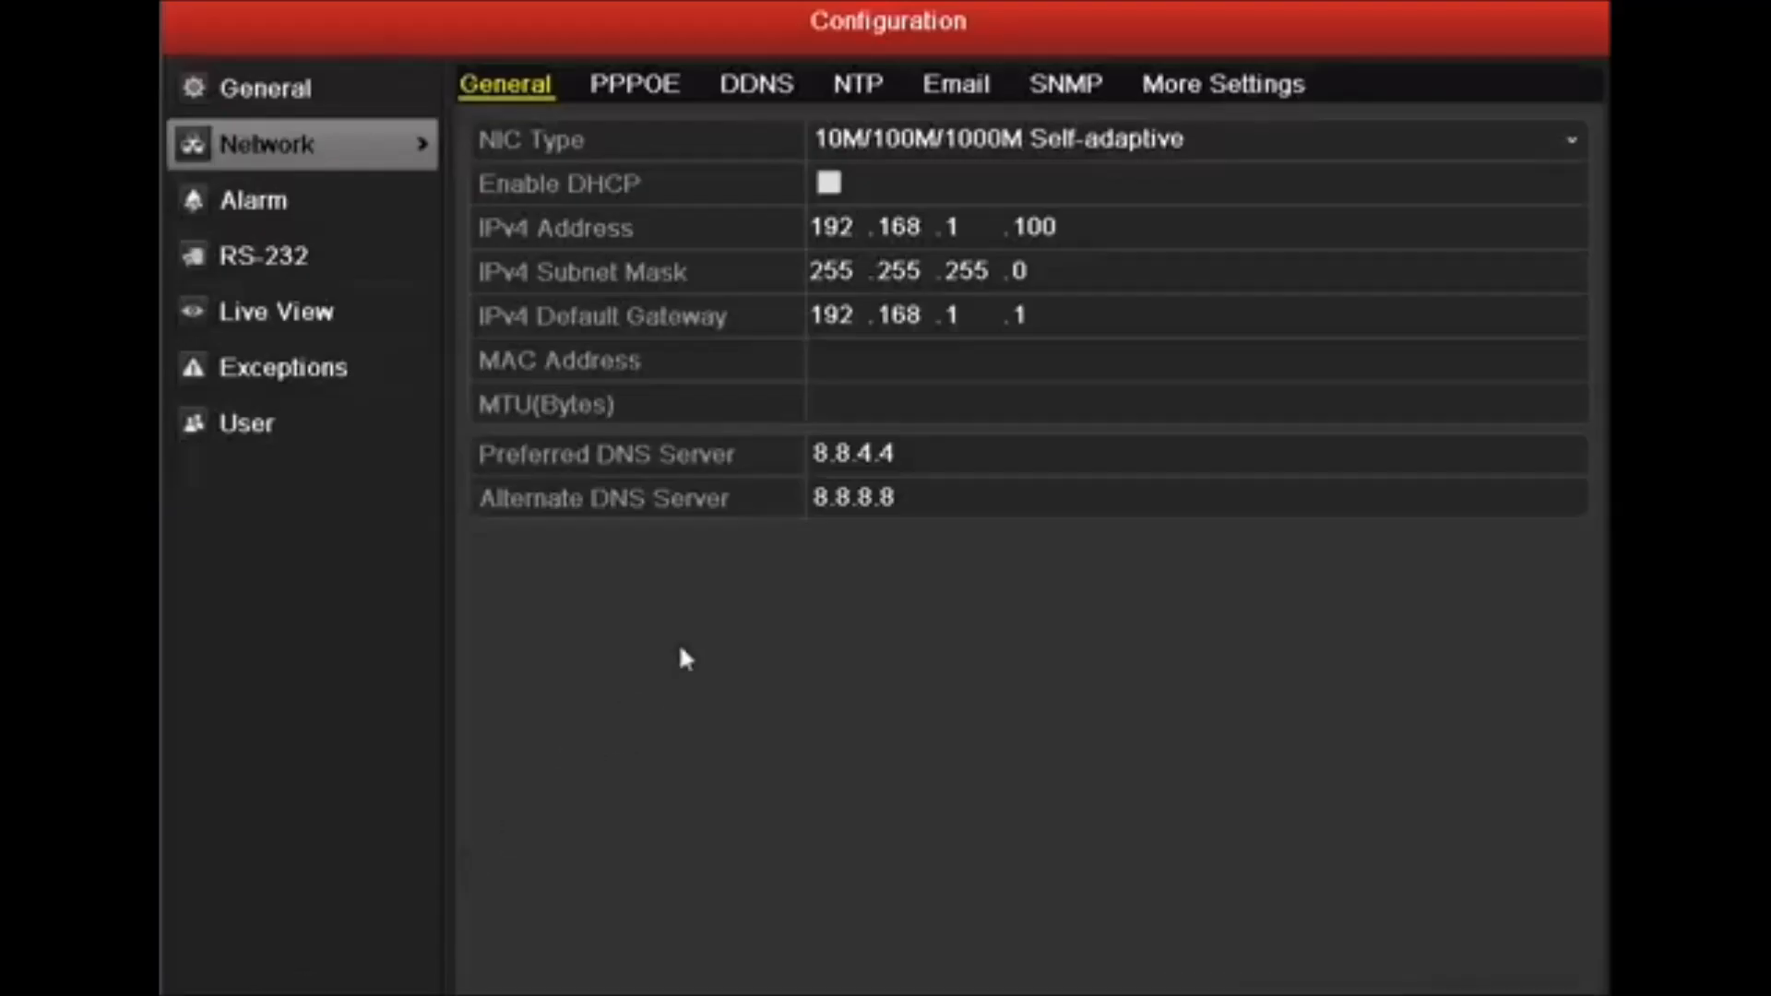
mouse_move(851, 114)
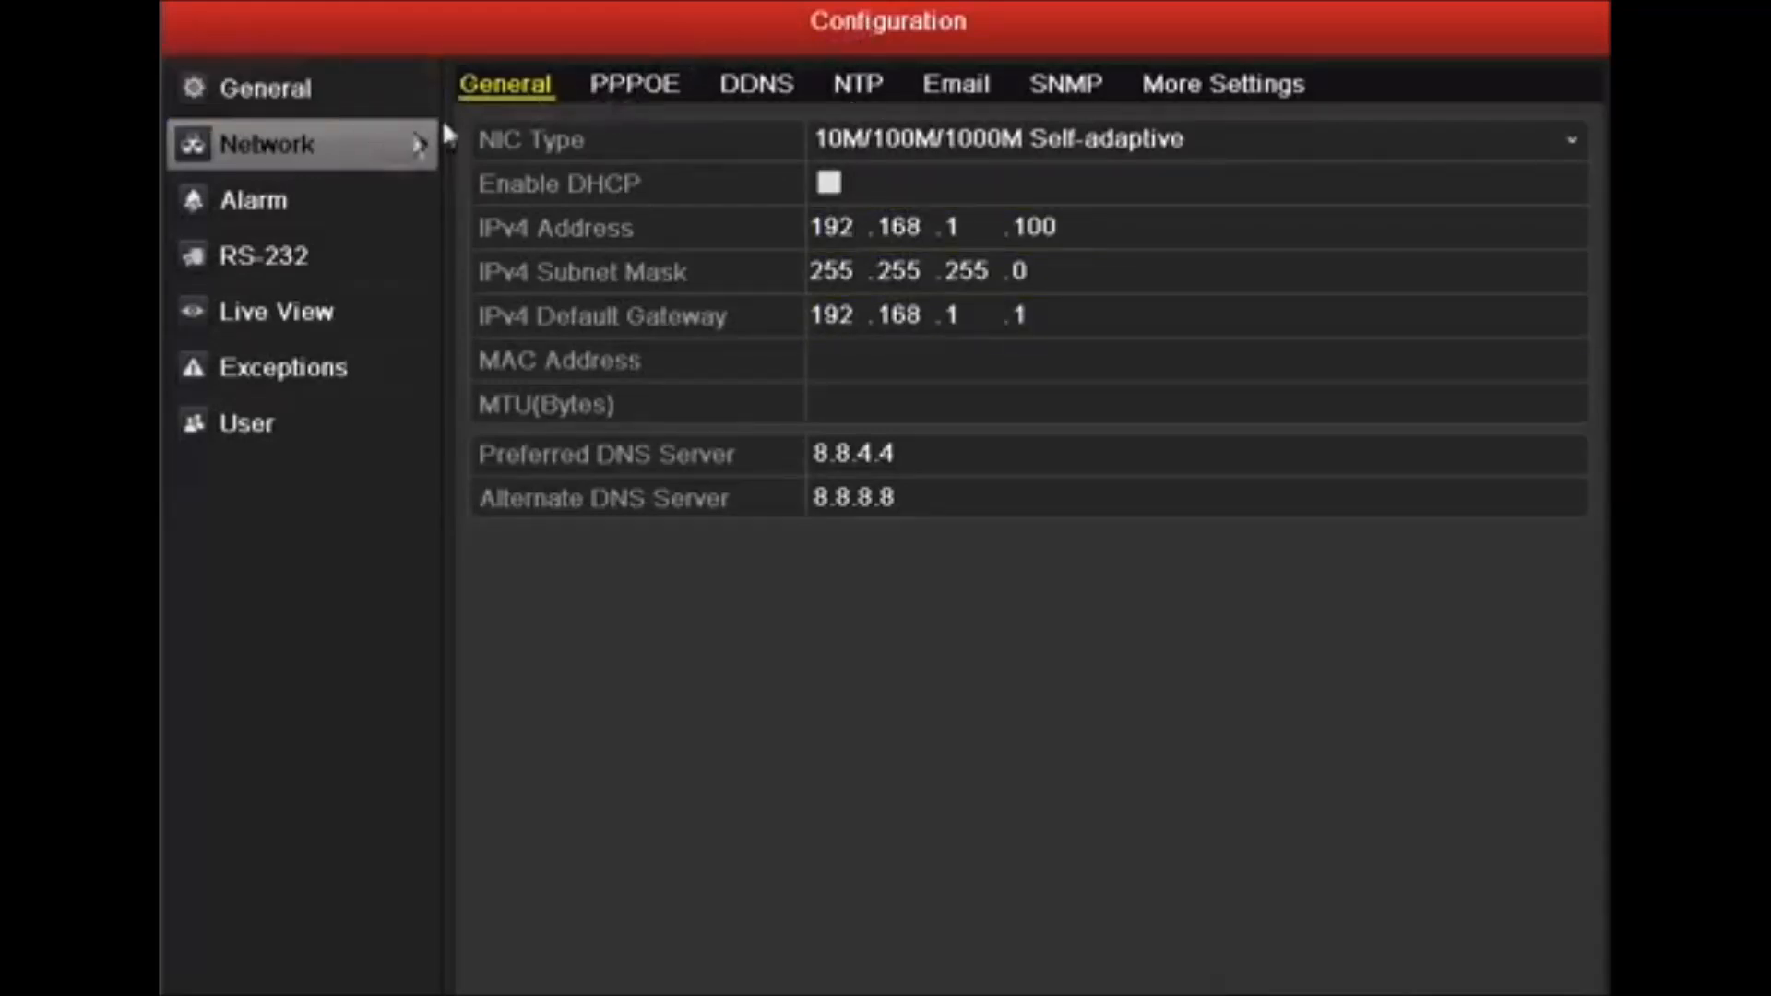
- Review the DVR's static IPv4 address in the general network settings
left_click(917, 232)
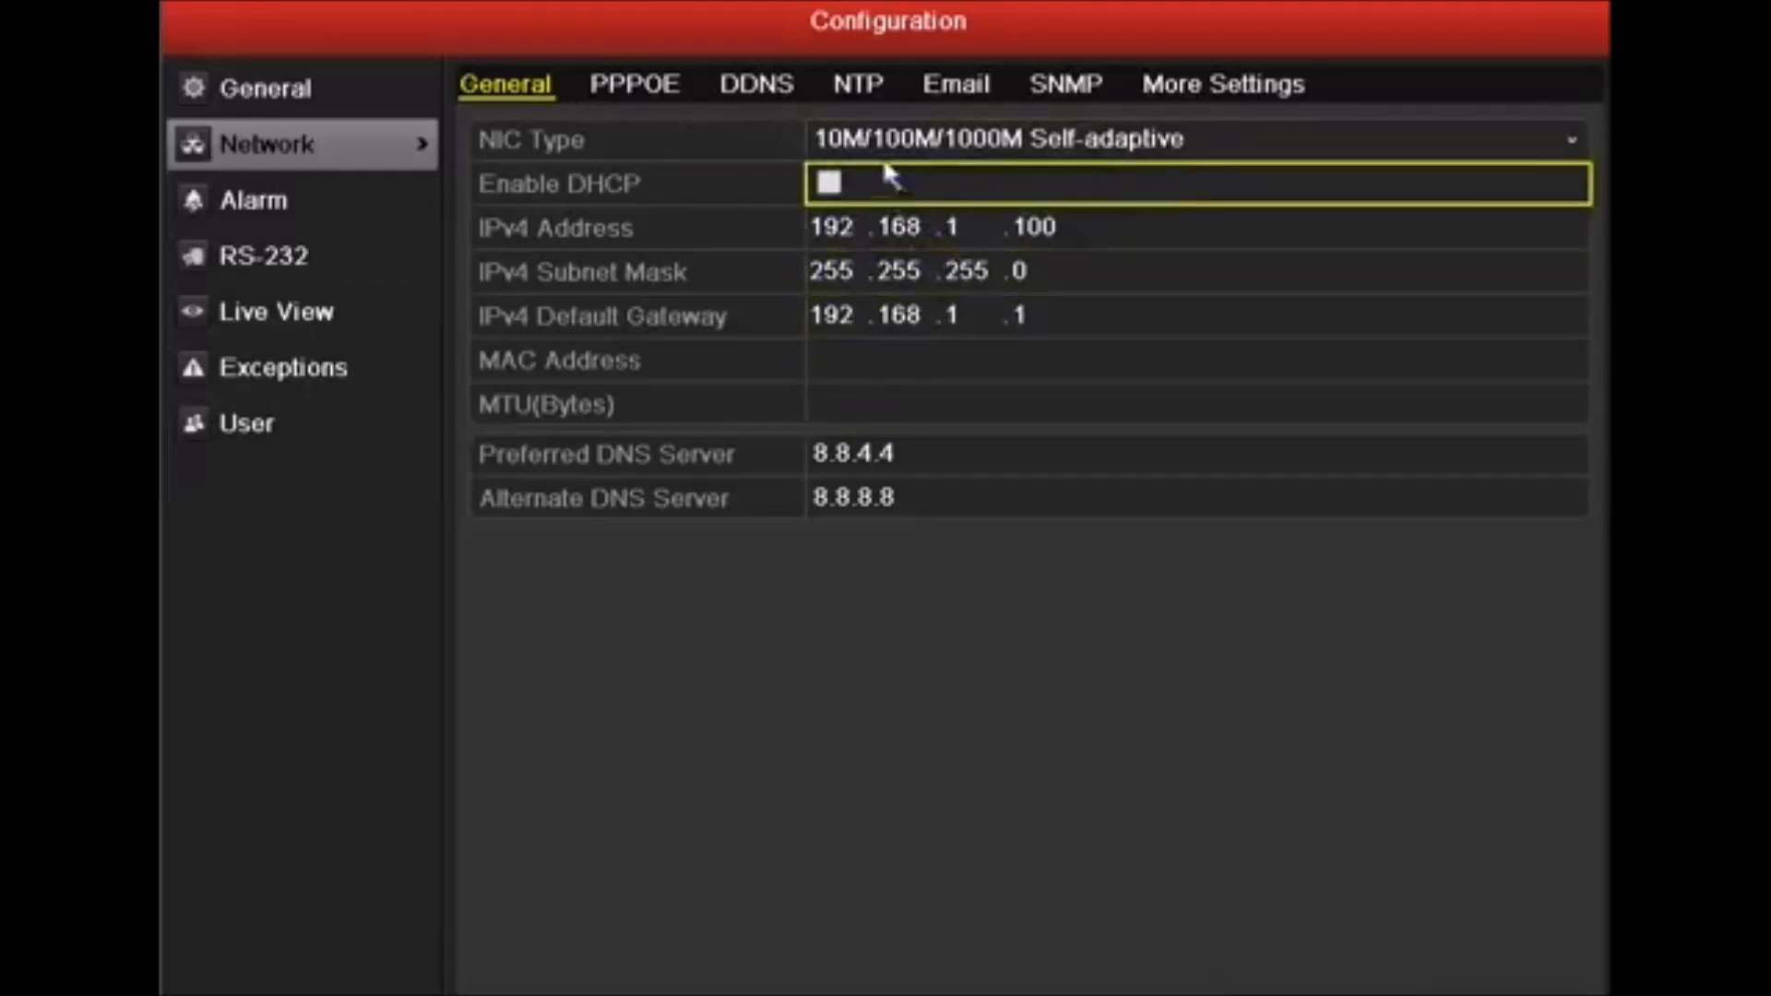
left_click(870, 229)
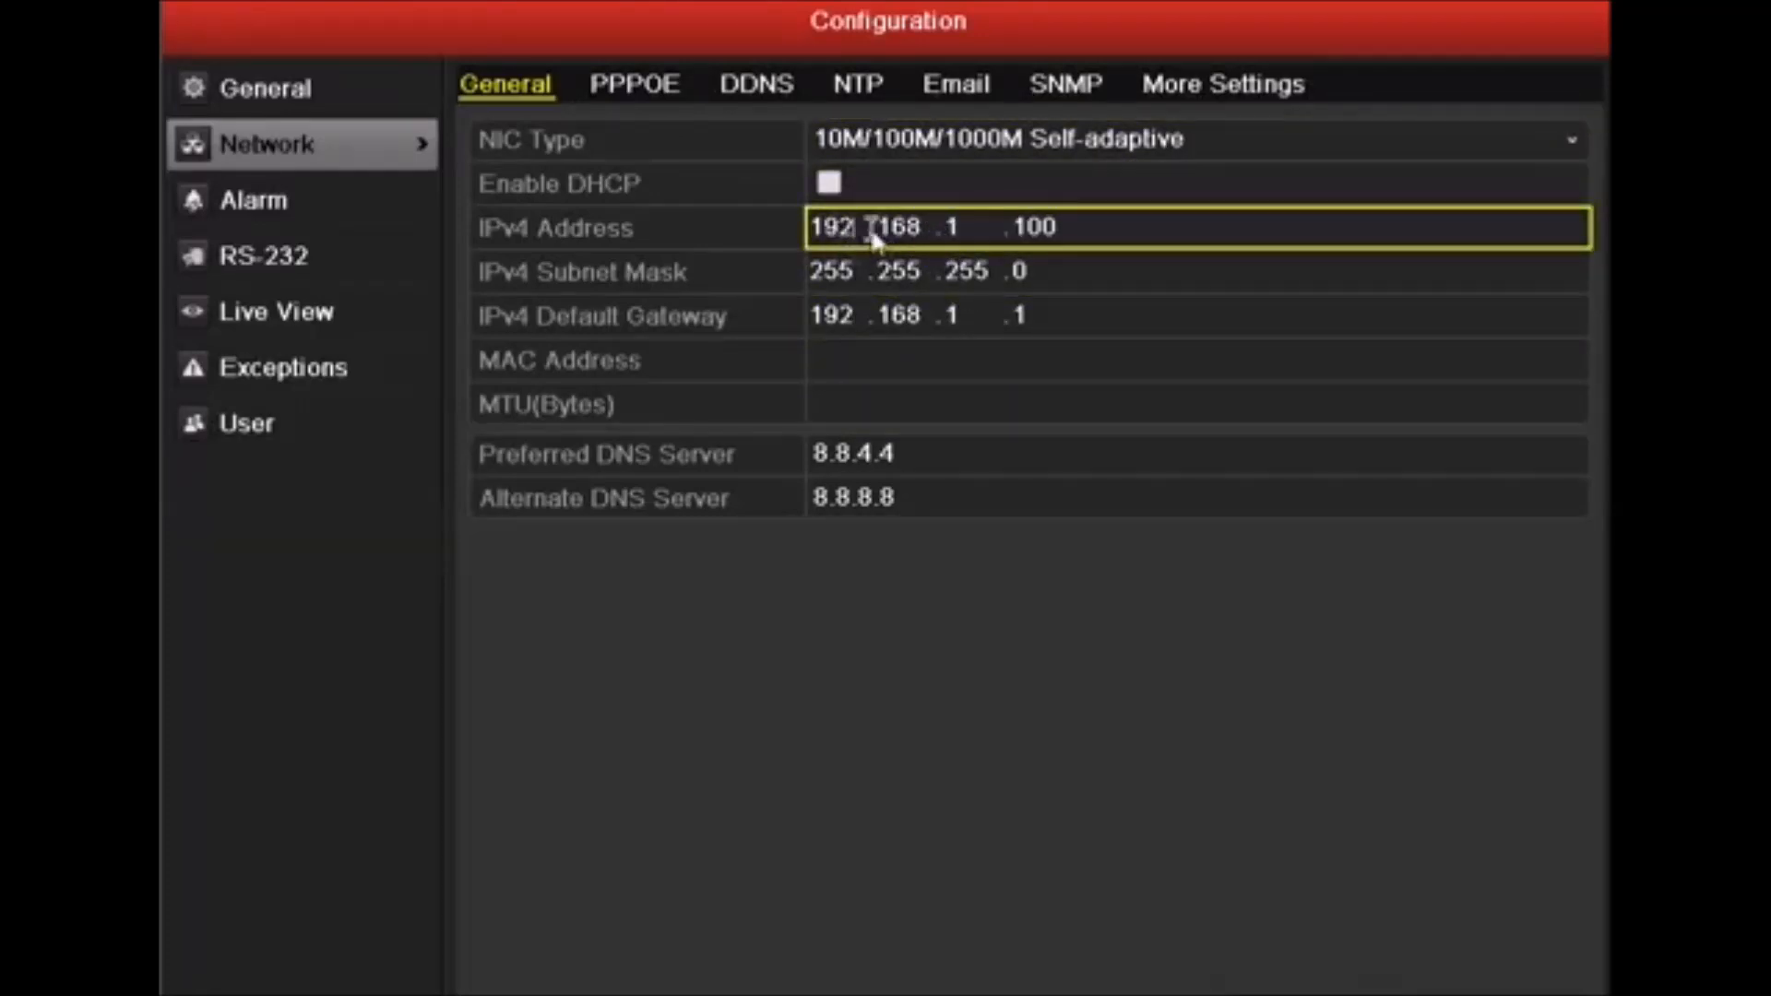
mouse_move(1096, 229)
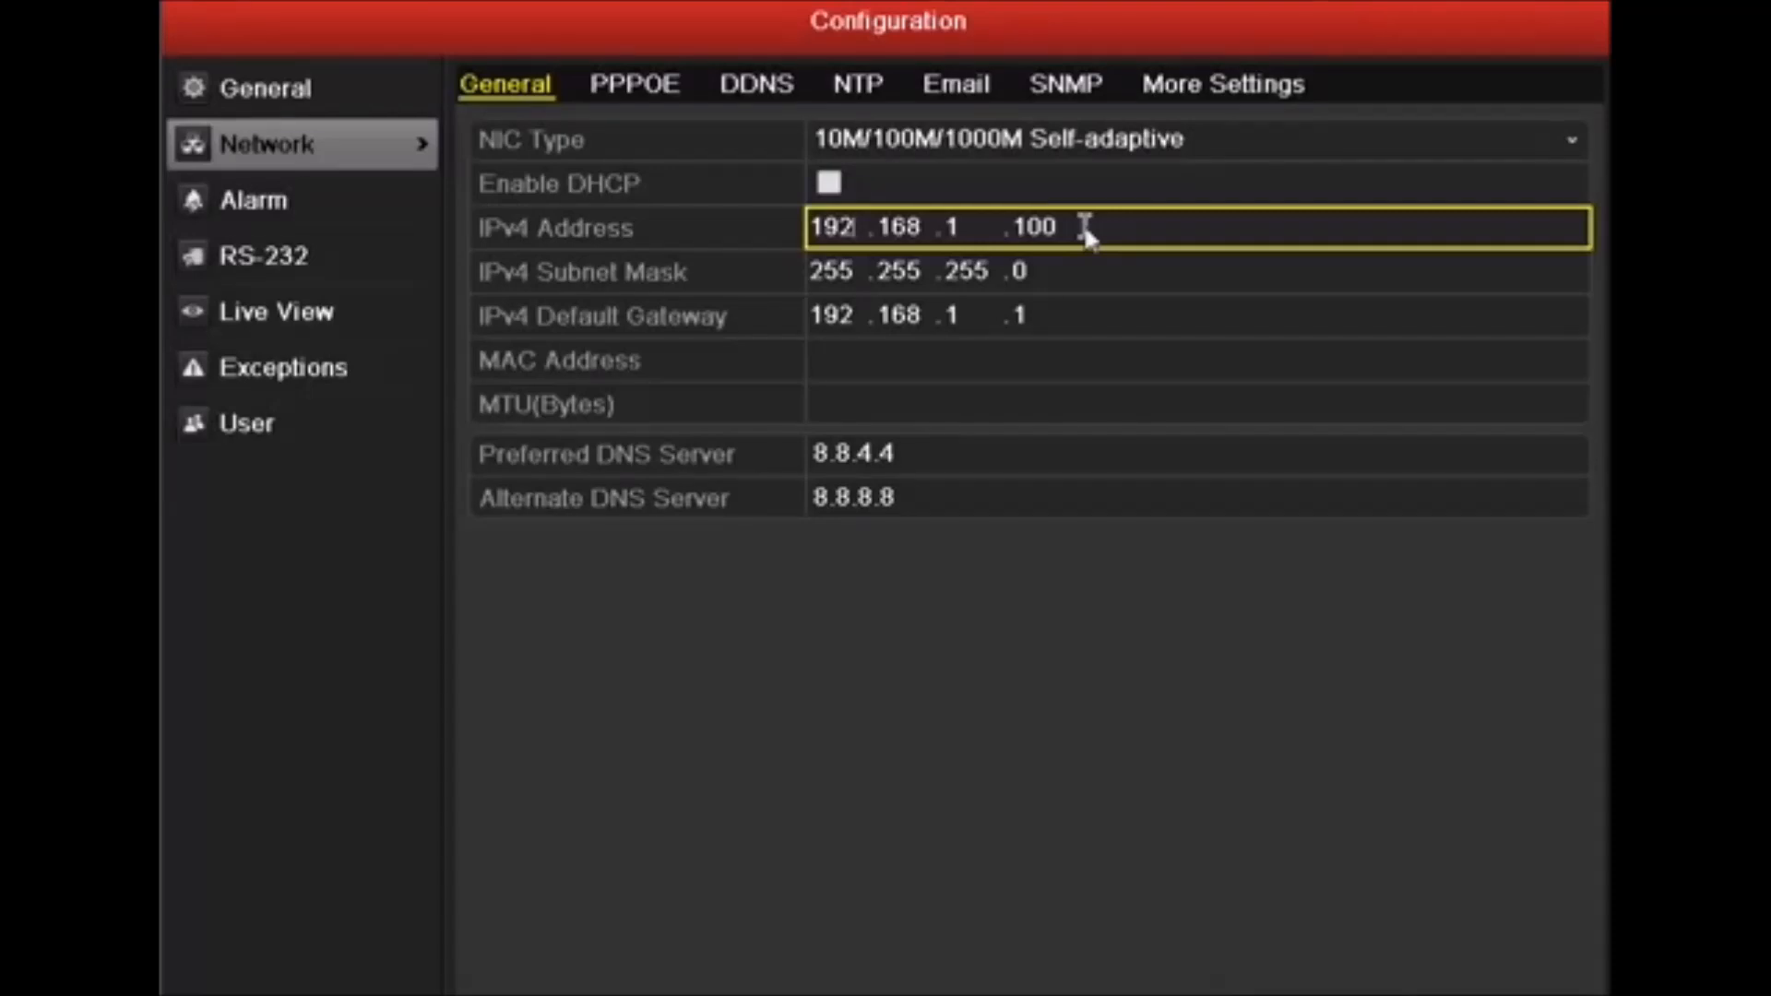
left_click(987, 269)
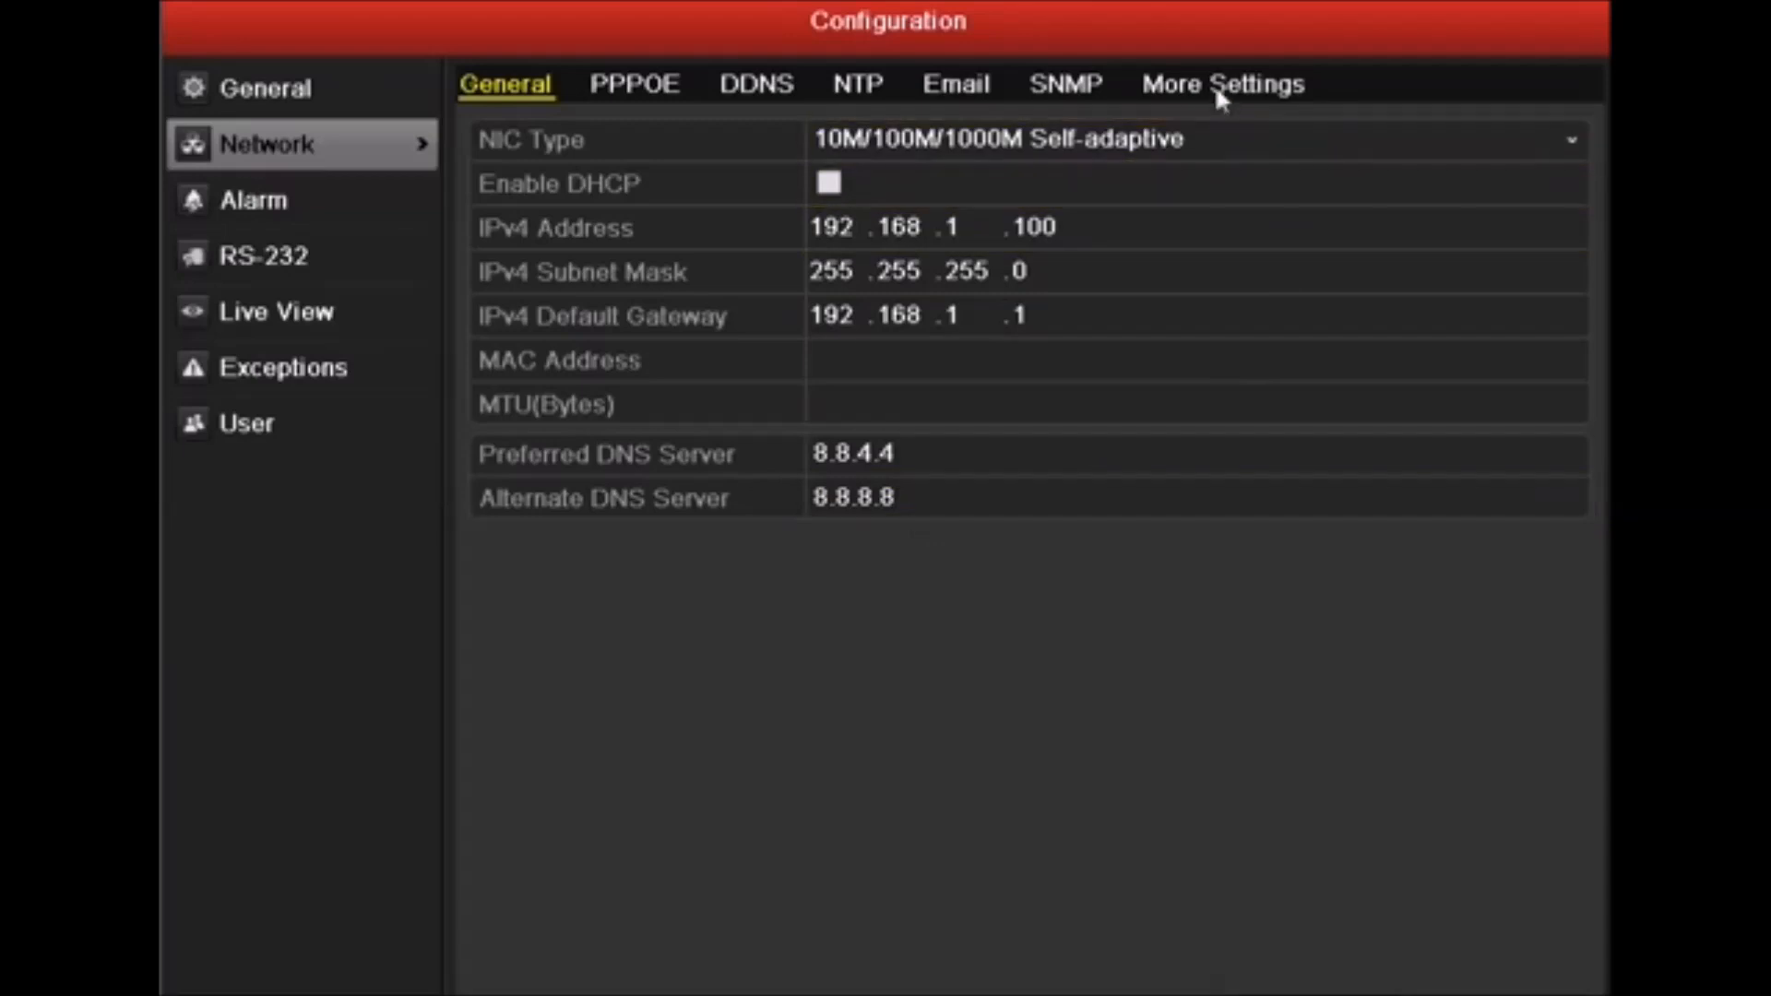
- Review the port settings: server port 8000, HTTP port 80, RTSP port 554
left_click(1225, 85)
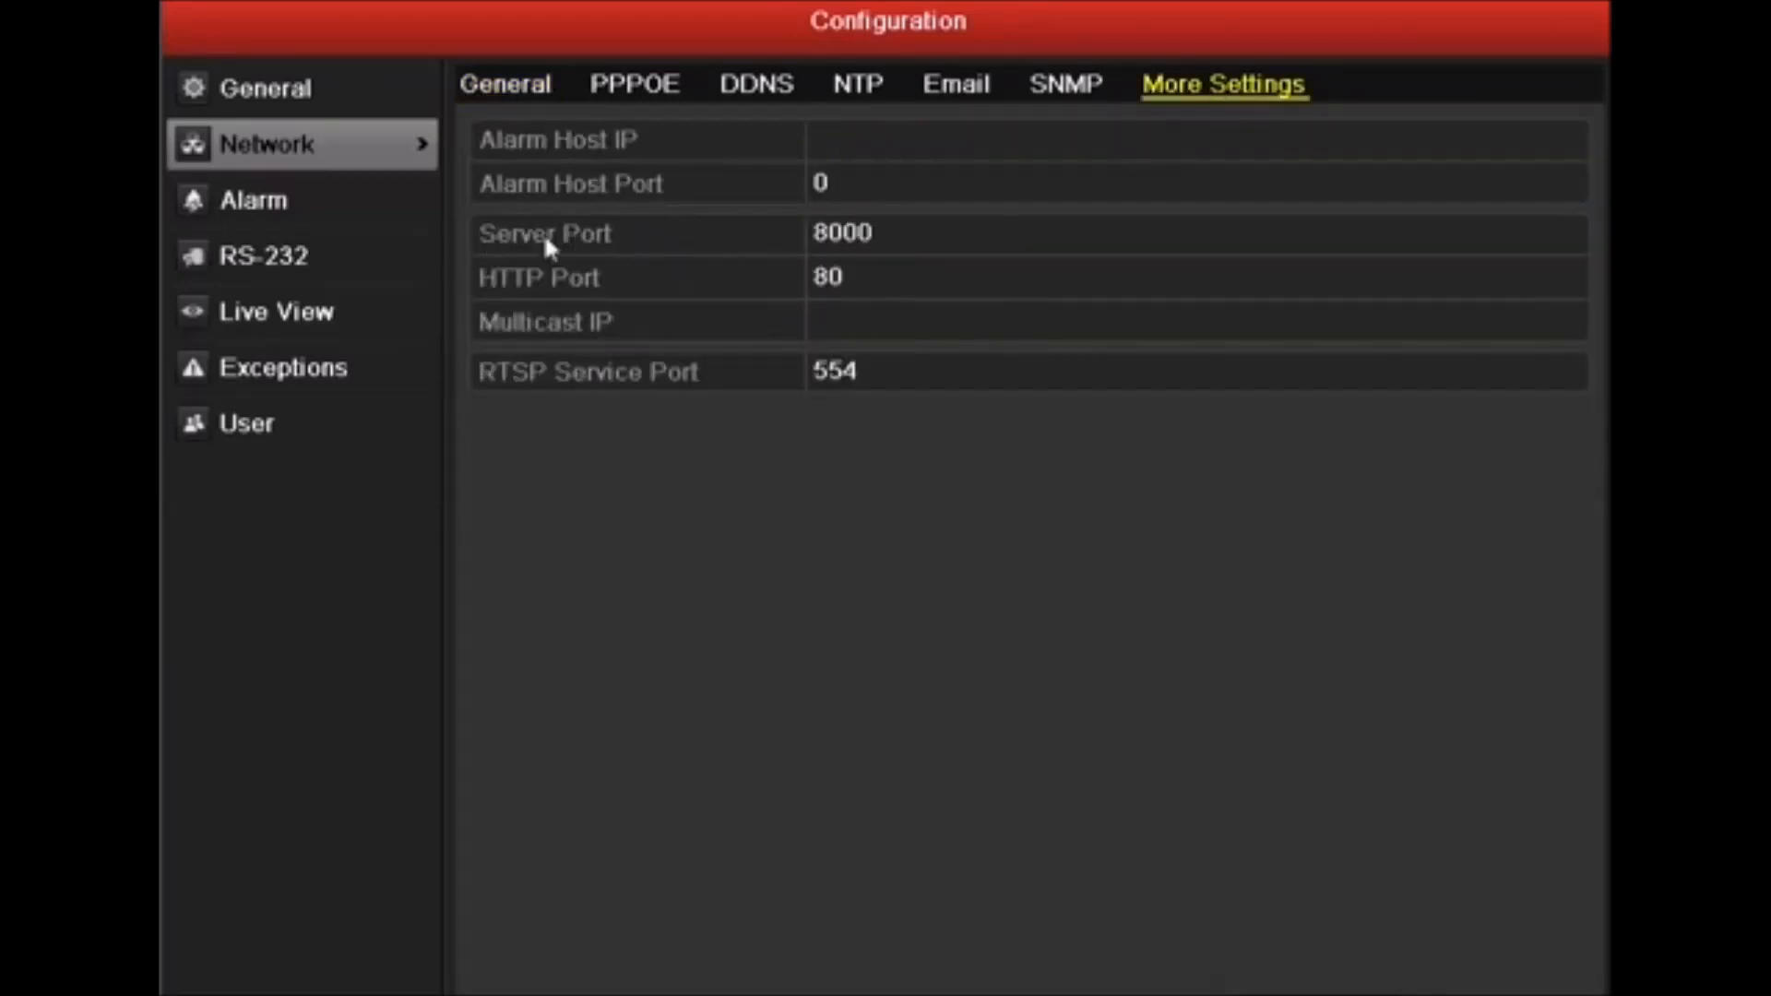
mouse_move(795, 393)
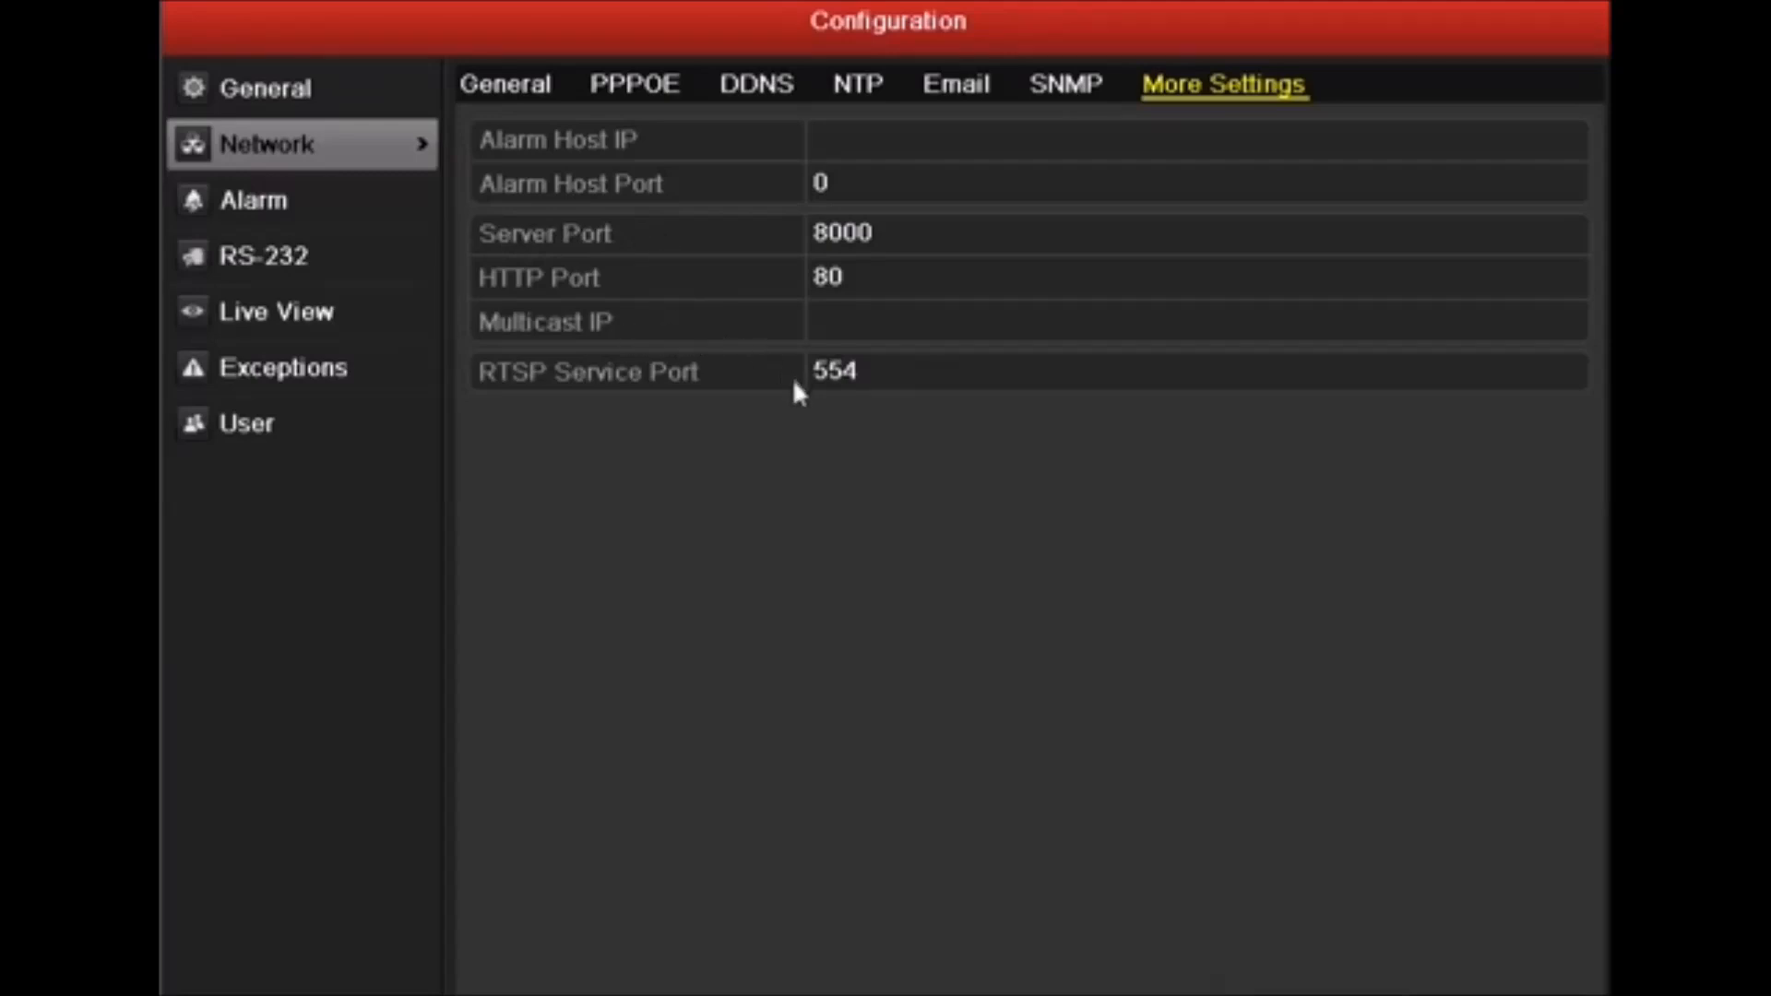
left_click(858, 232)
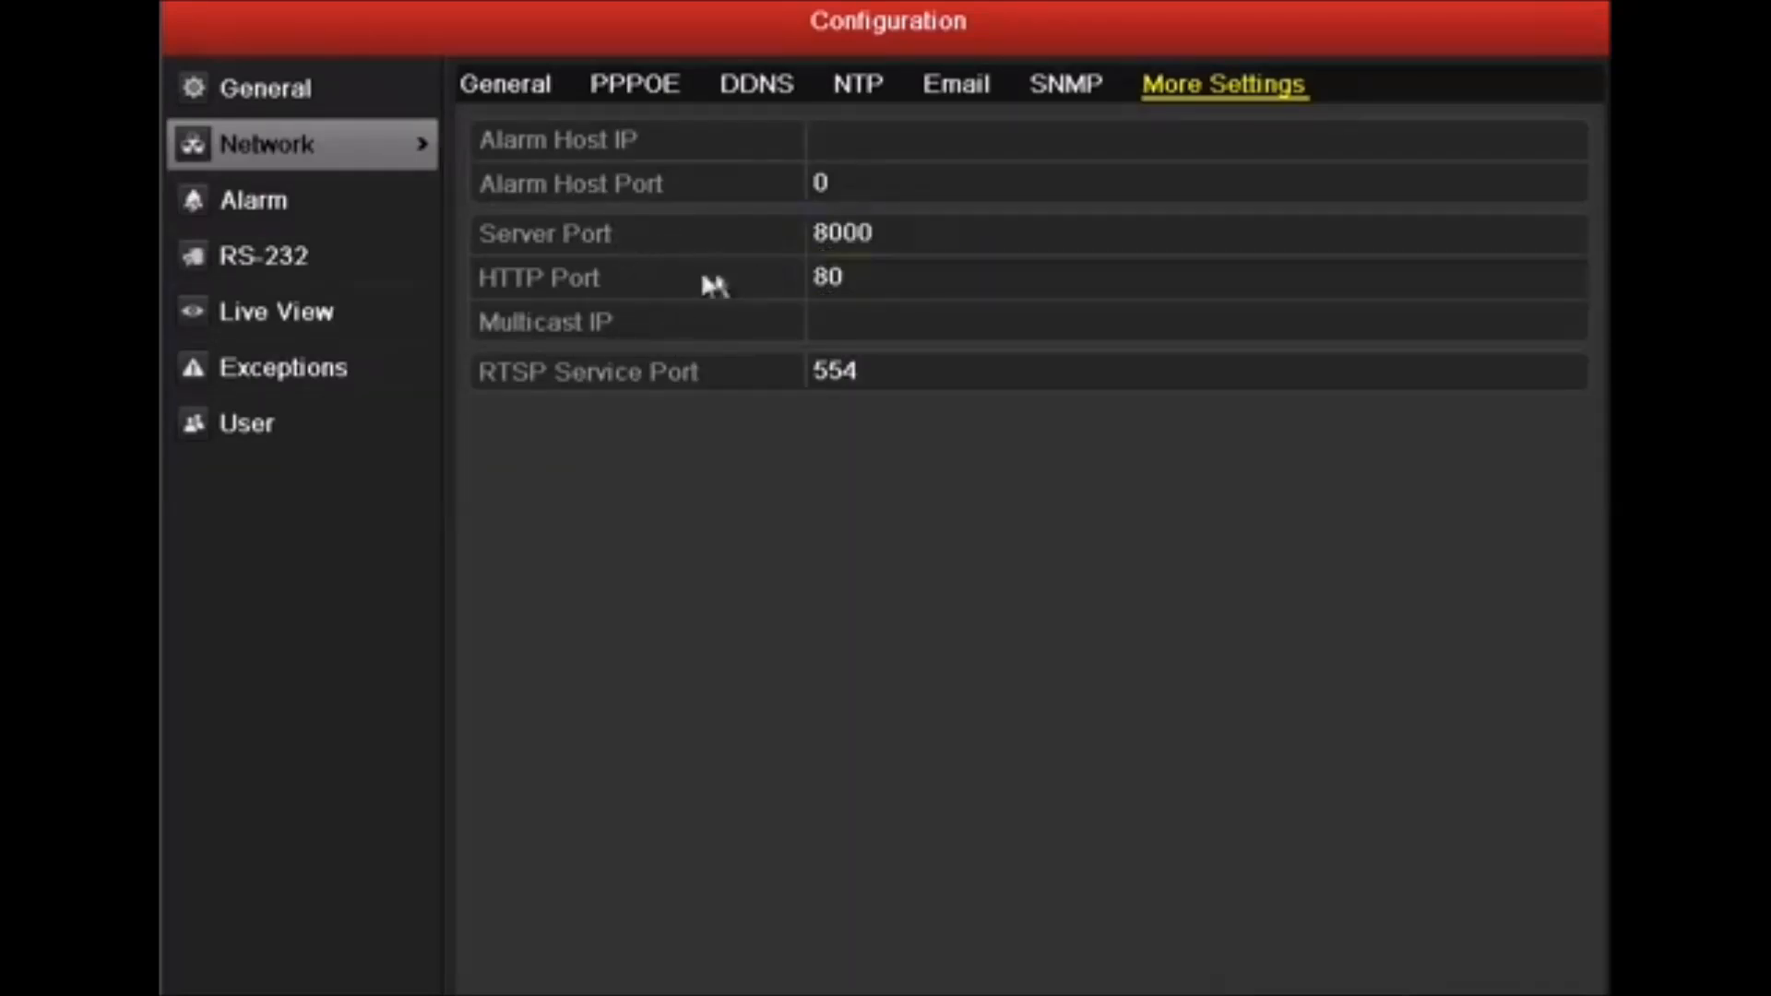
left_click(853, 371)
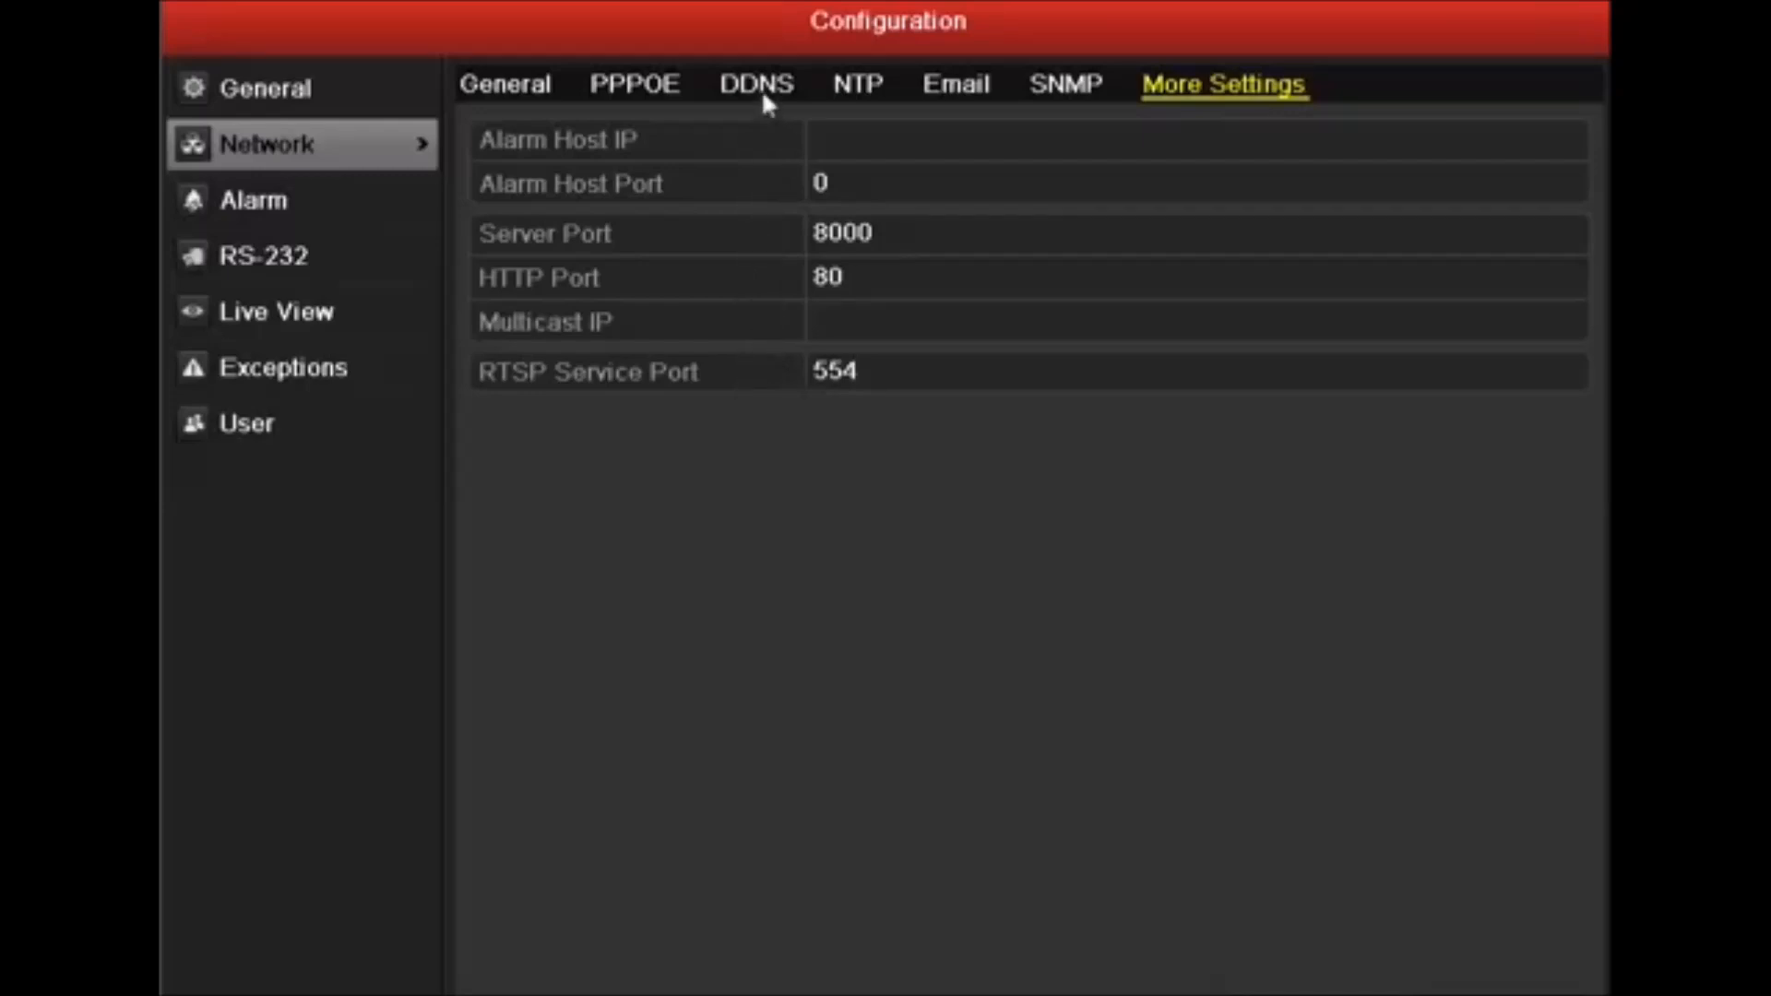
left_click(755, 85)
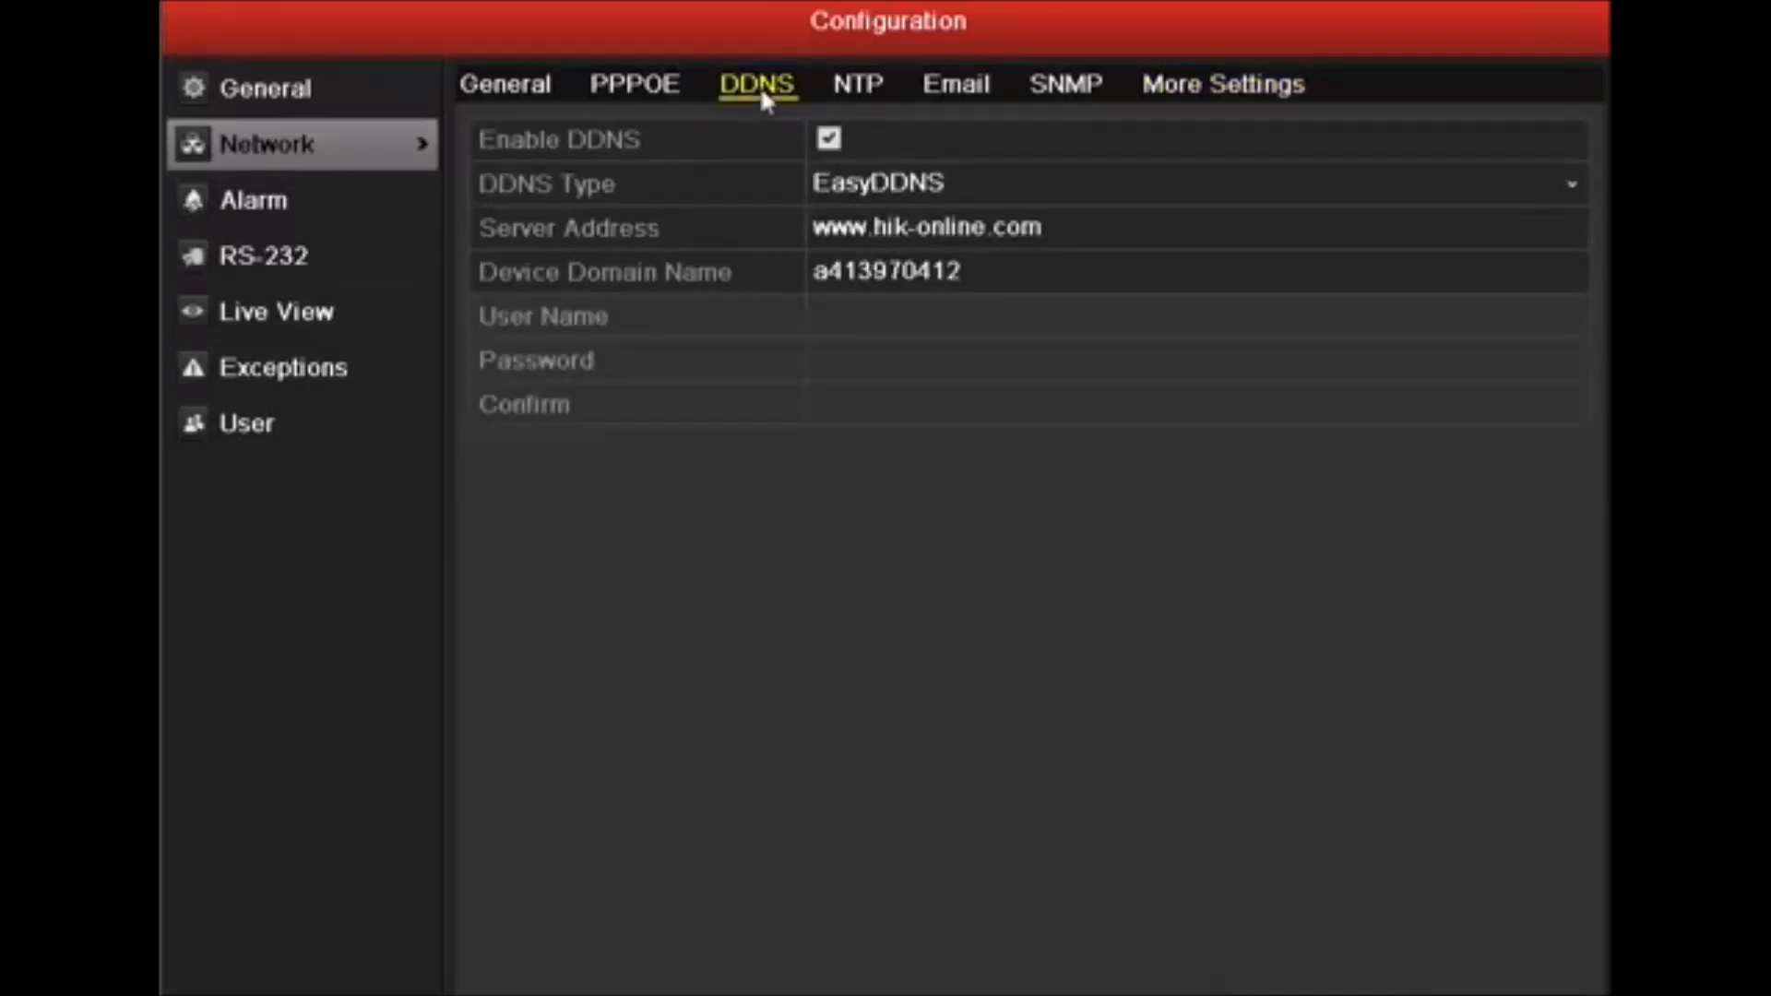
left_click(907, 182)
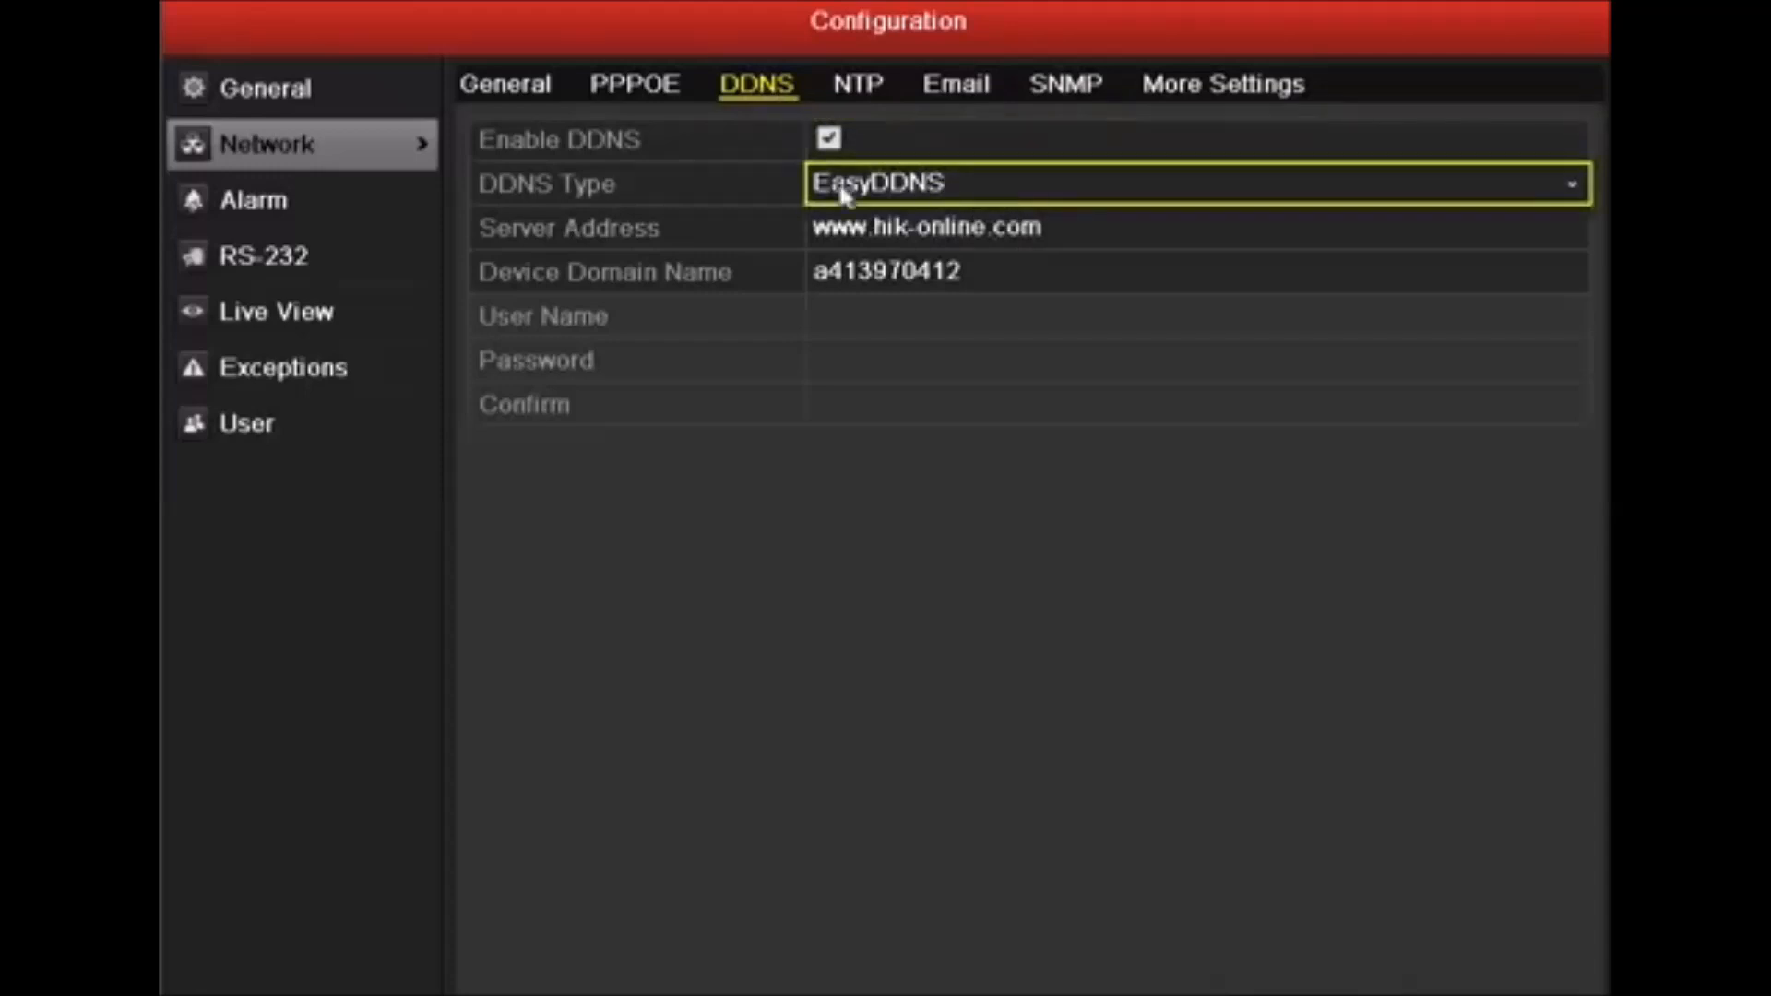
mouse_move(912, 188)
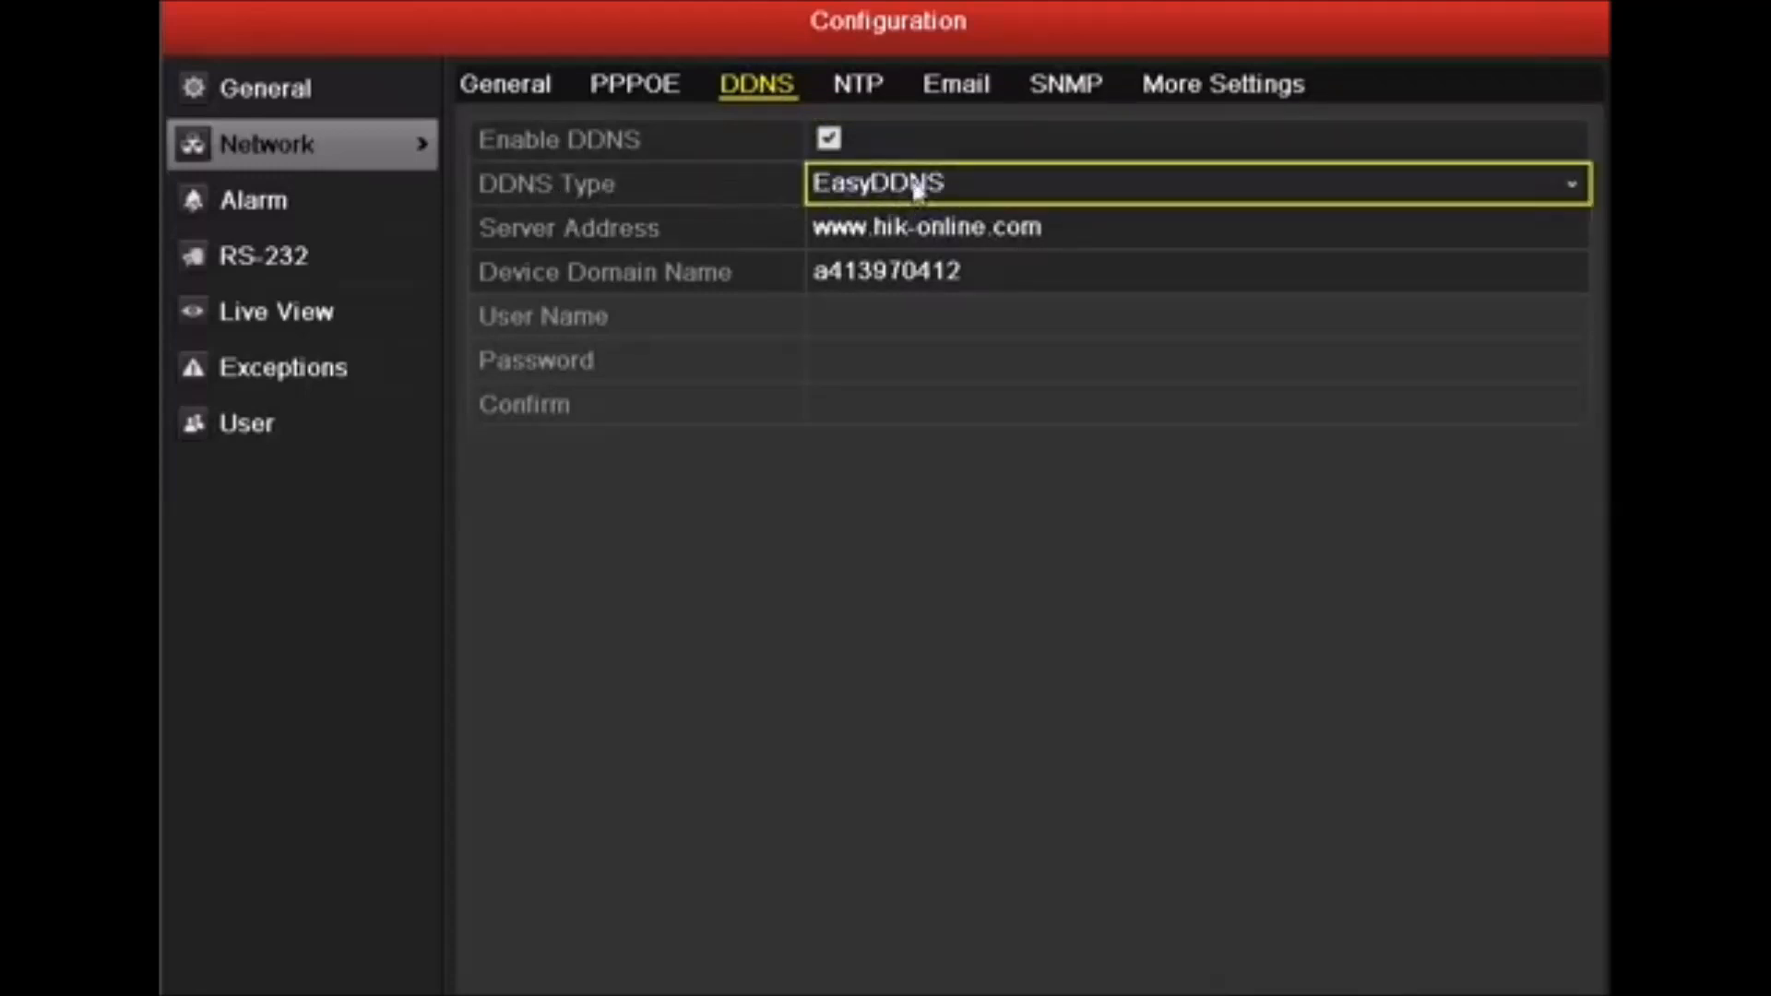
mouse_move(951, 188)
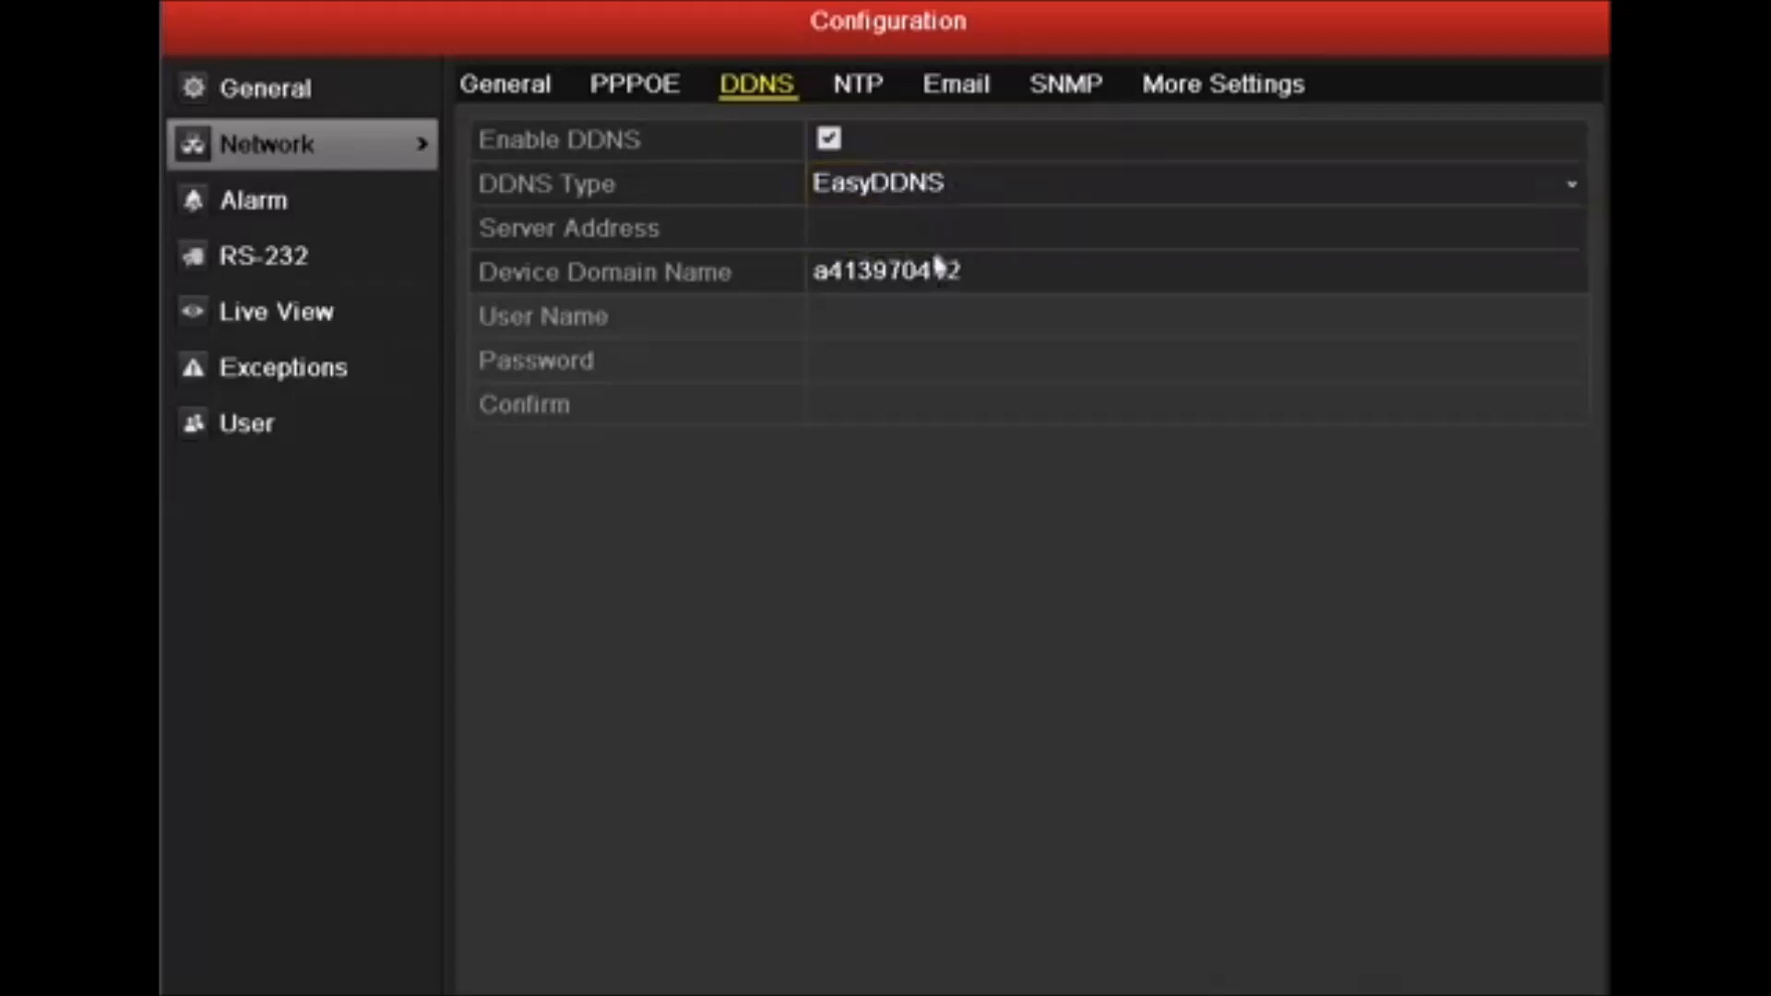
left_click(907, 269)
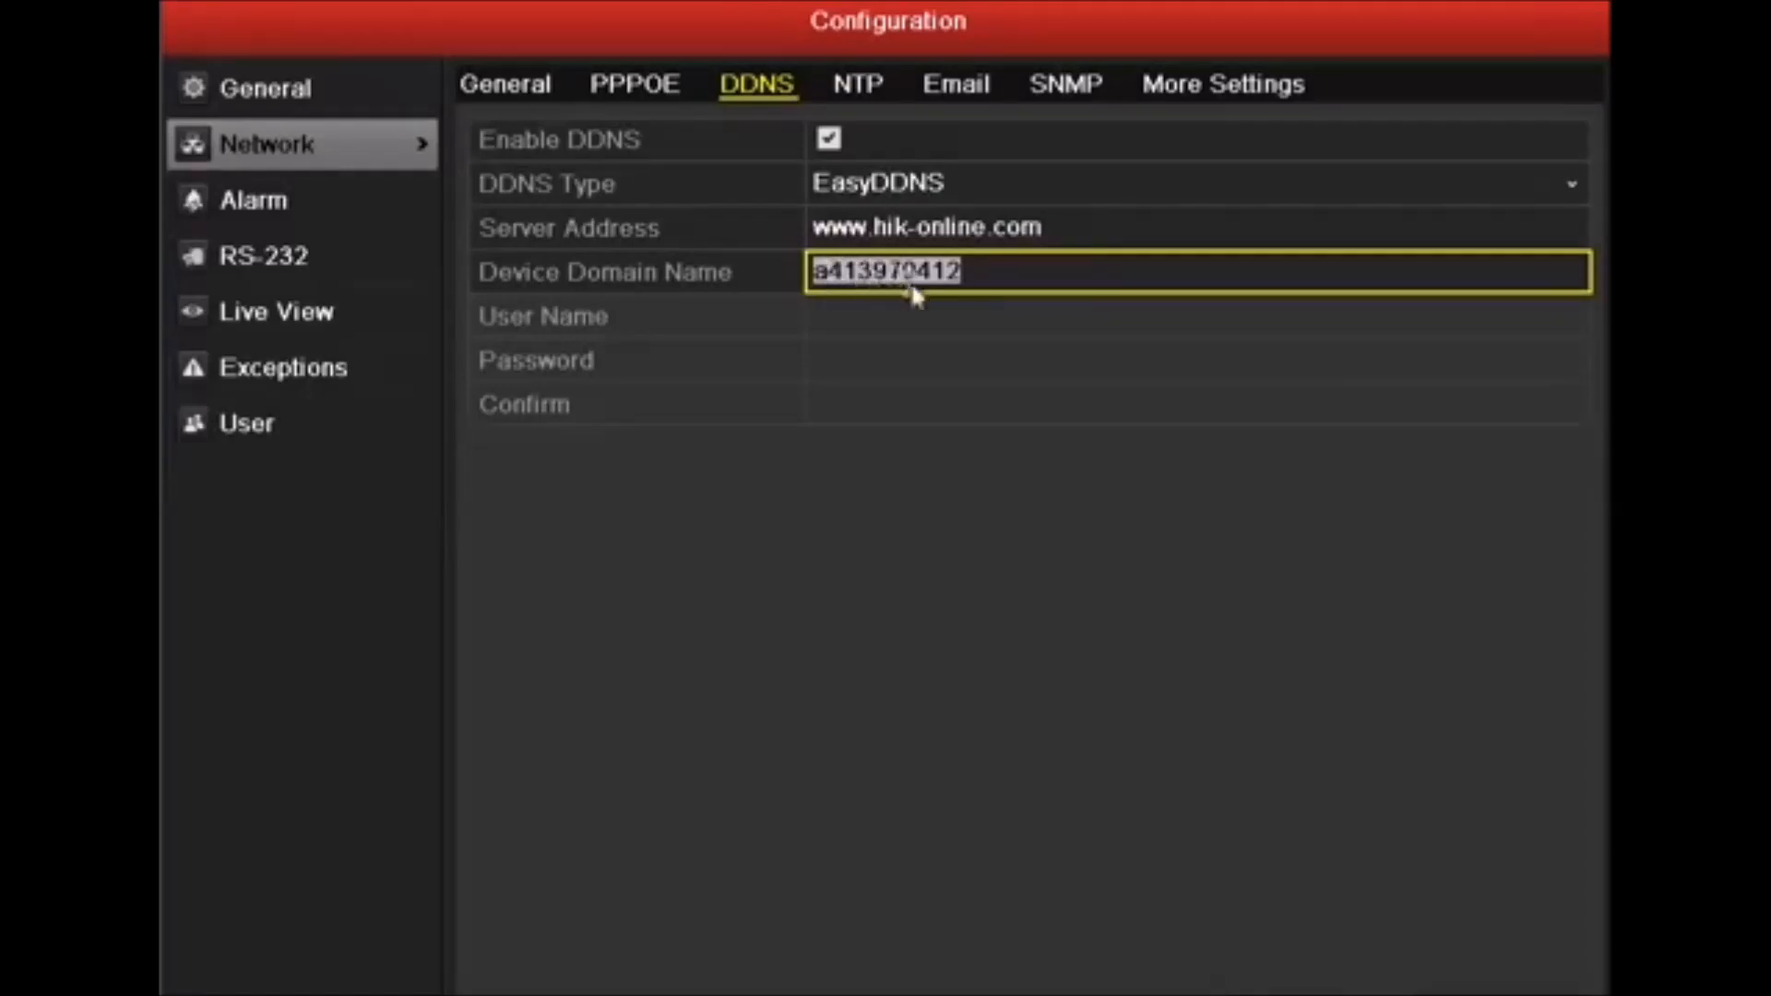
left_click(1055, 543)
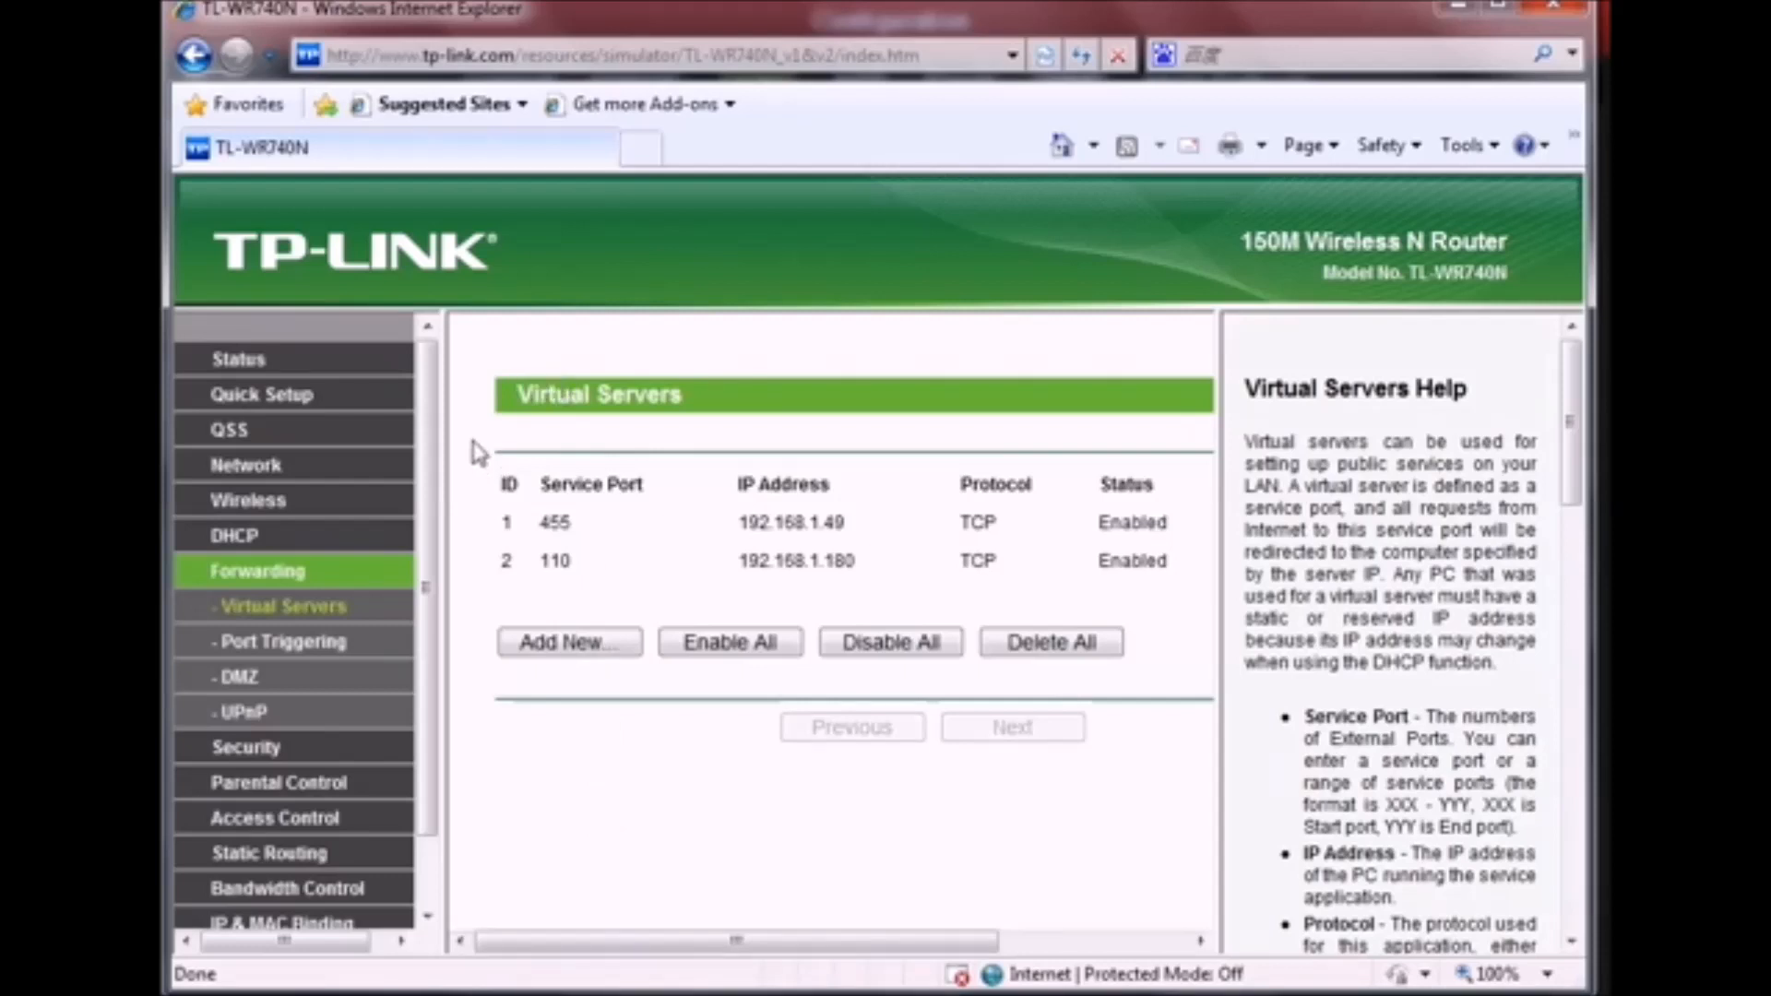
mouse_move(369, 575)
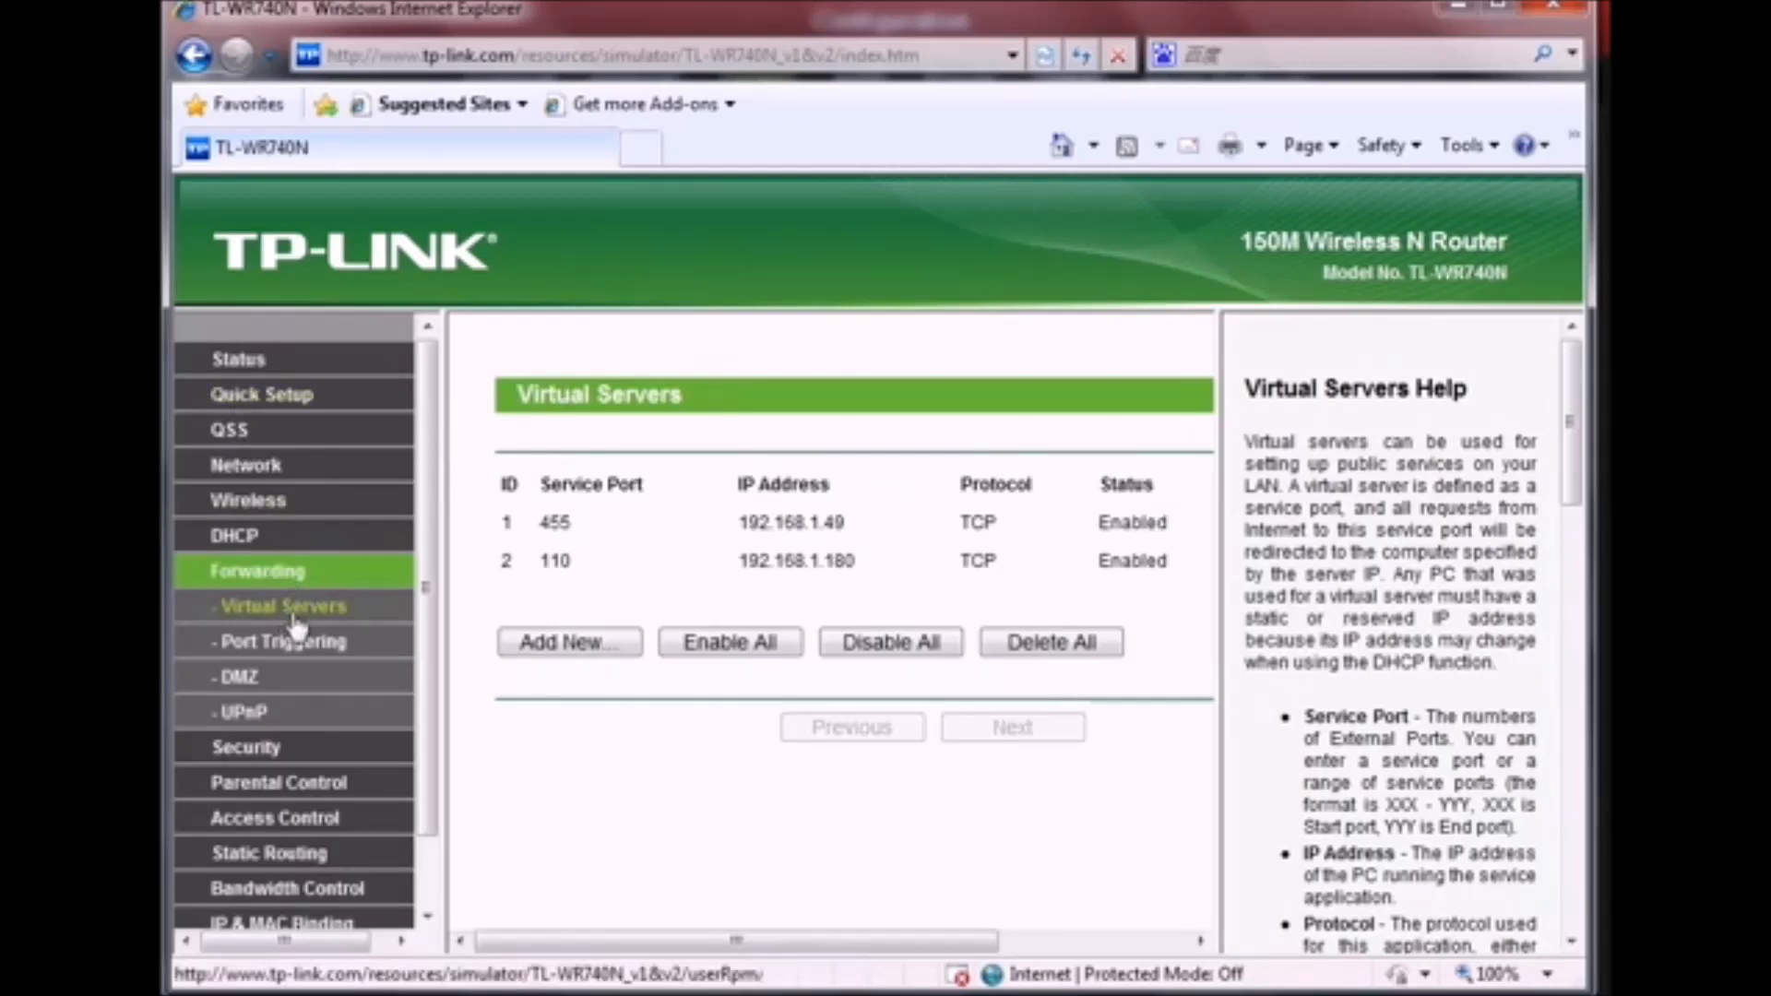
mouse_move(609, 552)
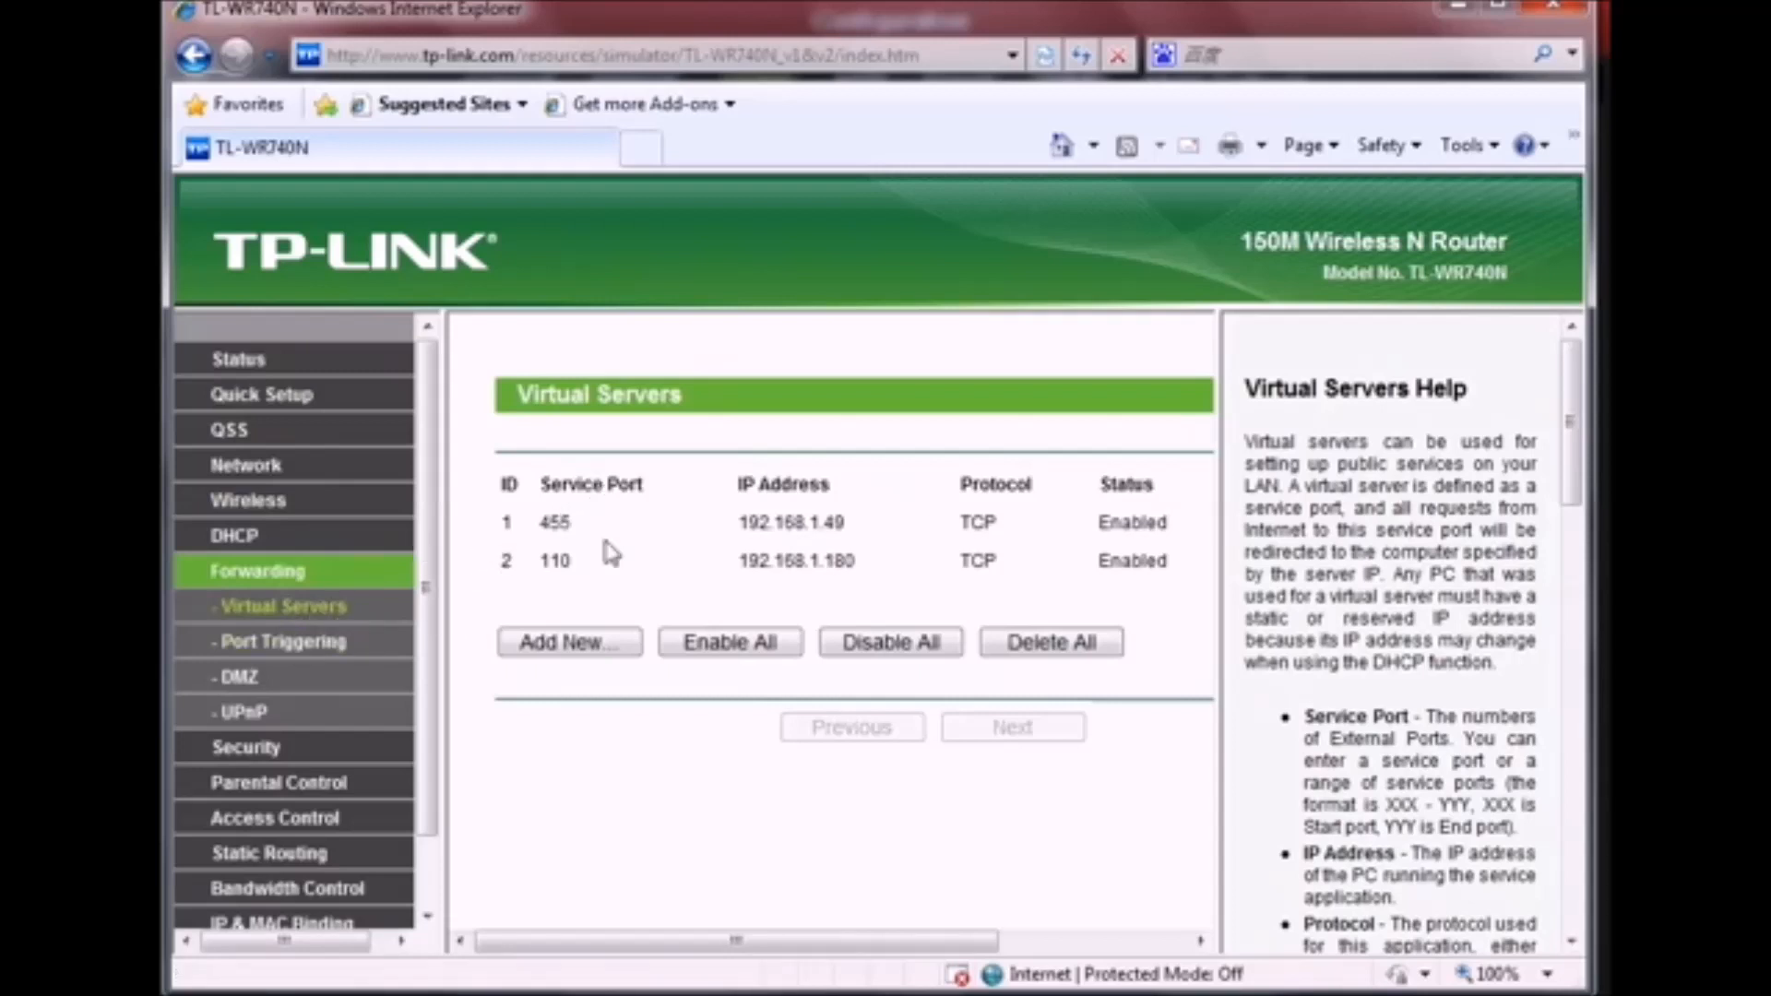
- Start a new virtual server entry under Forwarding > Virtual Servers
left_click(568, 642)
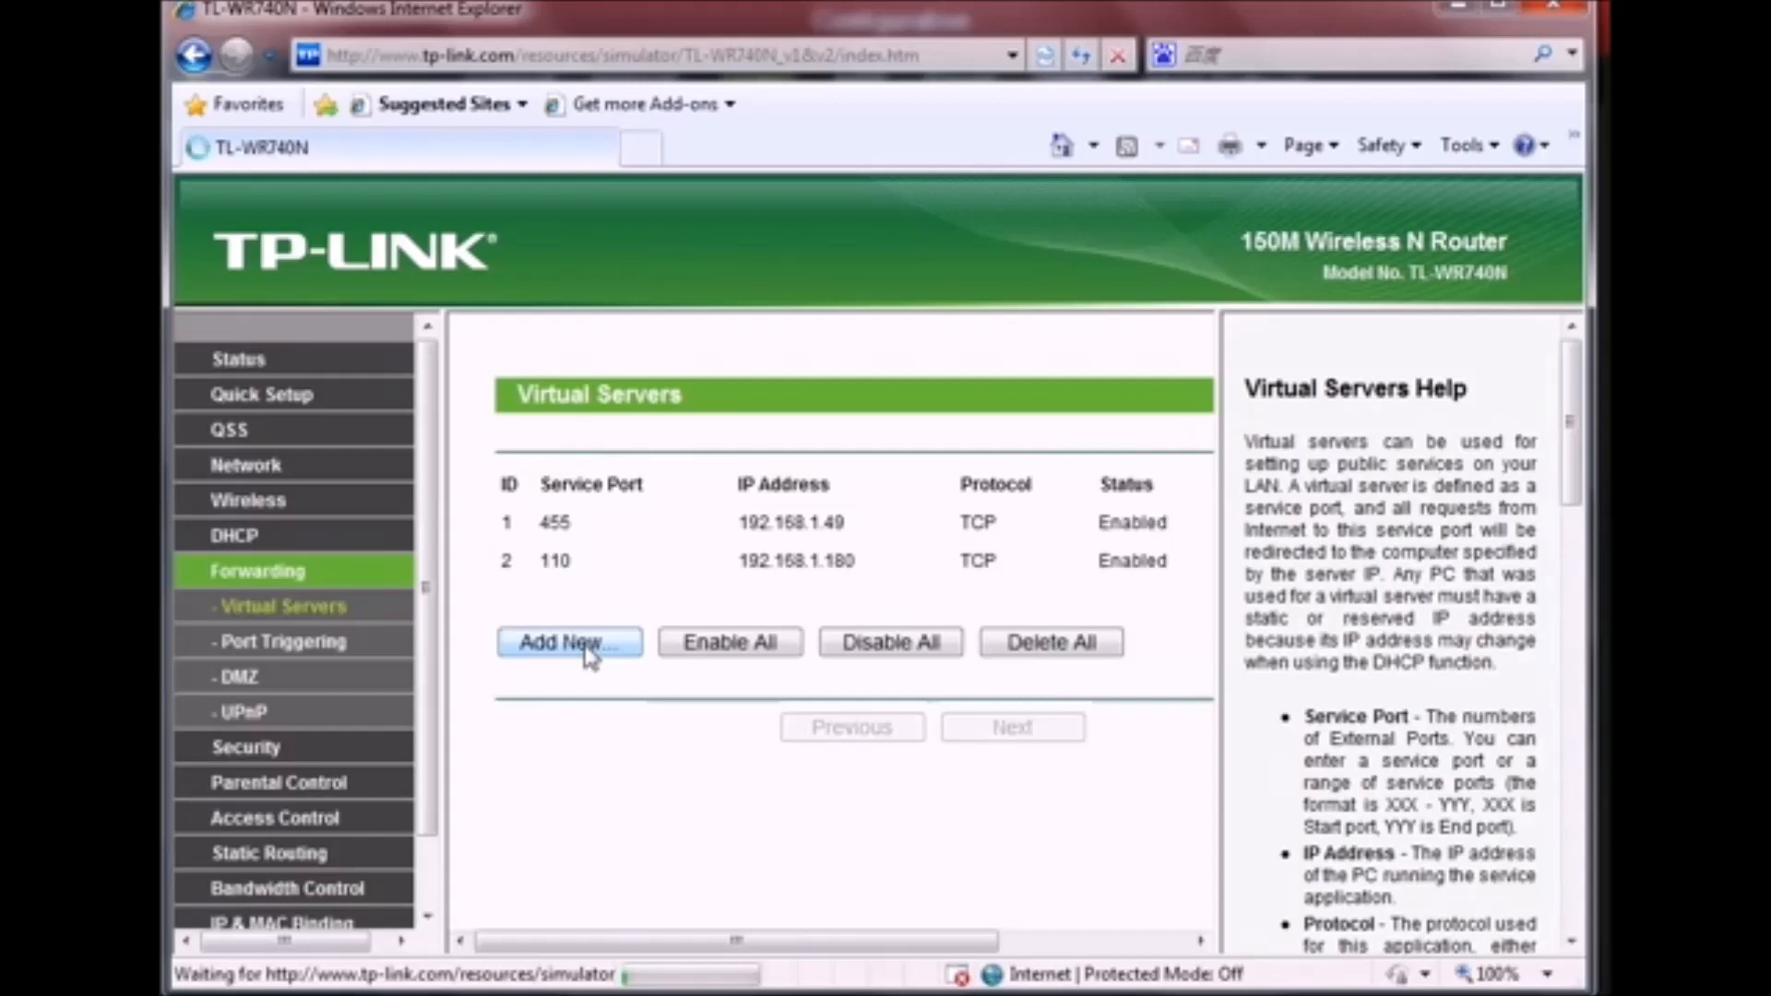
left_click(569, 642)
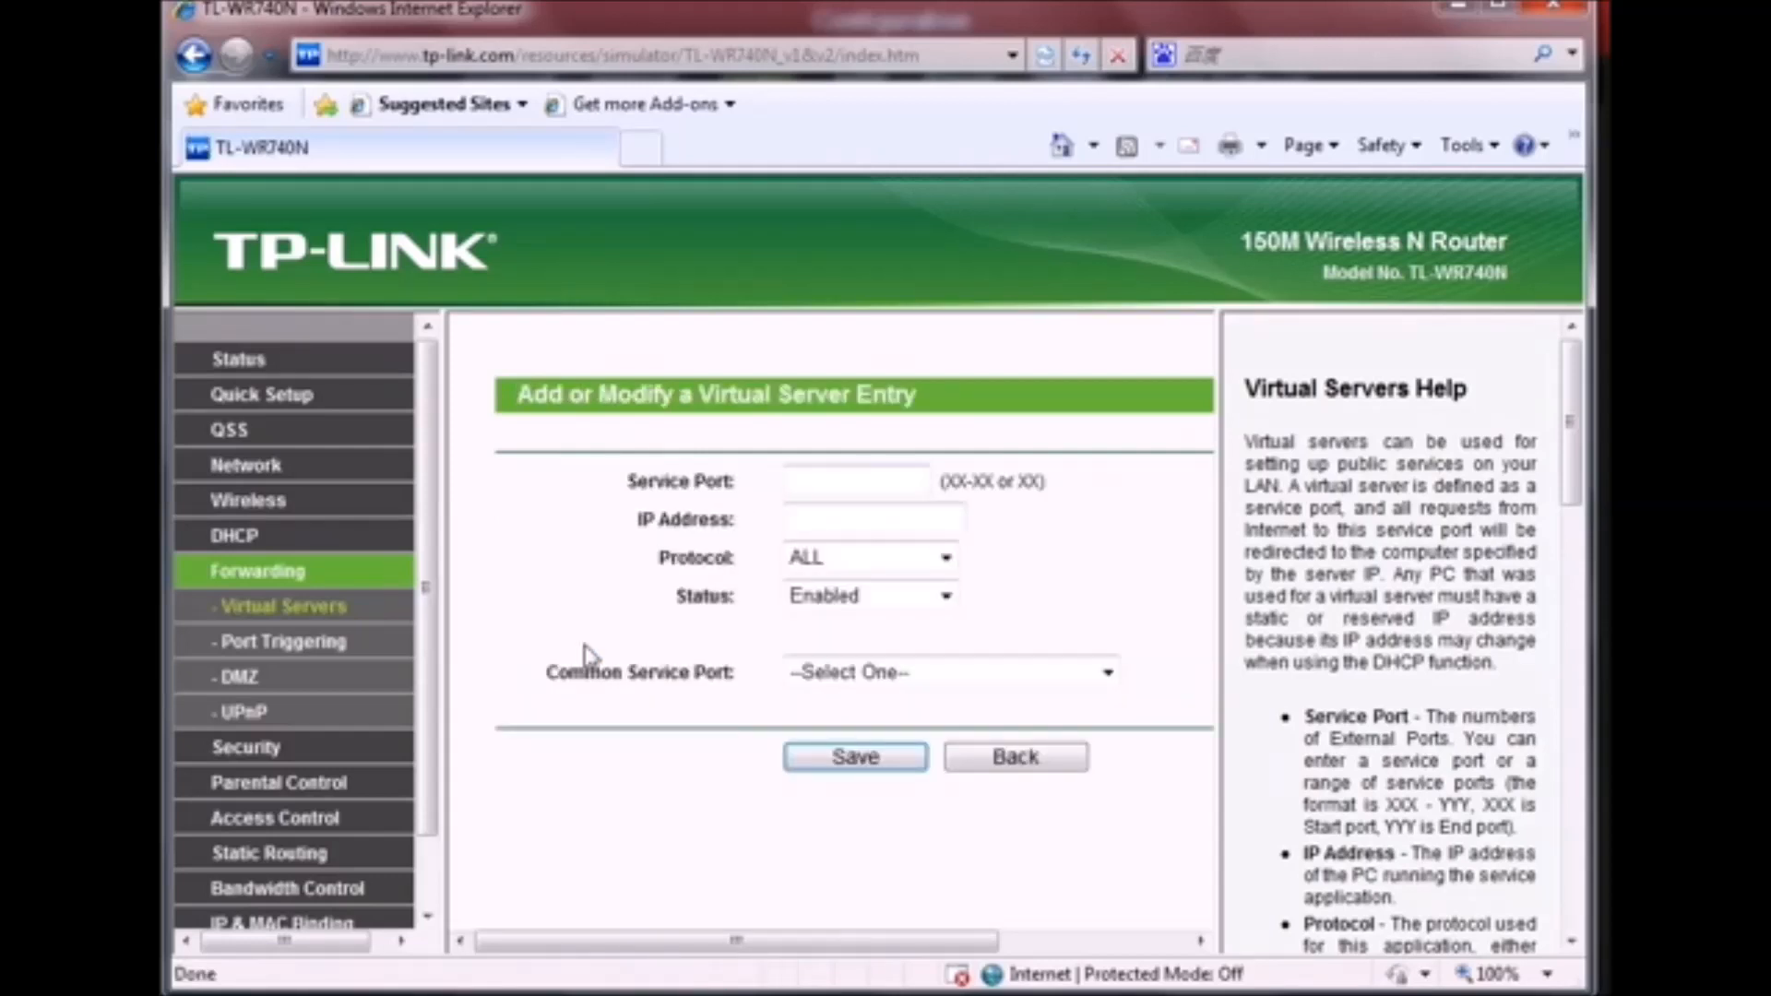
- Enter service port 80 and DVR IP address 192.168.1.100, leaving protocol ALL and status Enabled
left_click(857, 482)
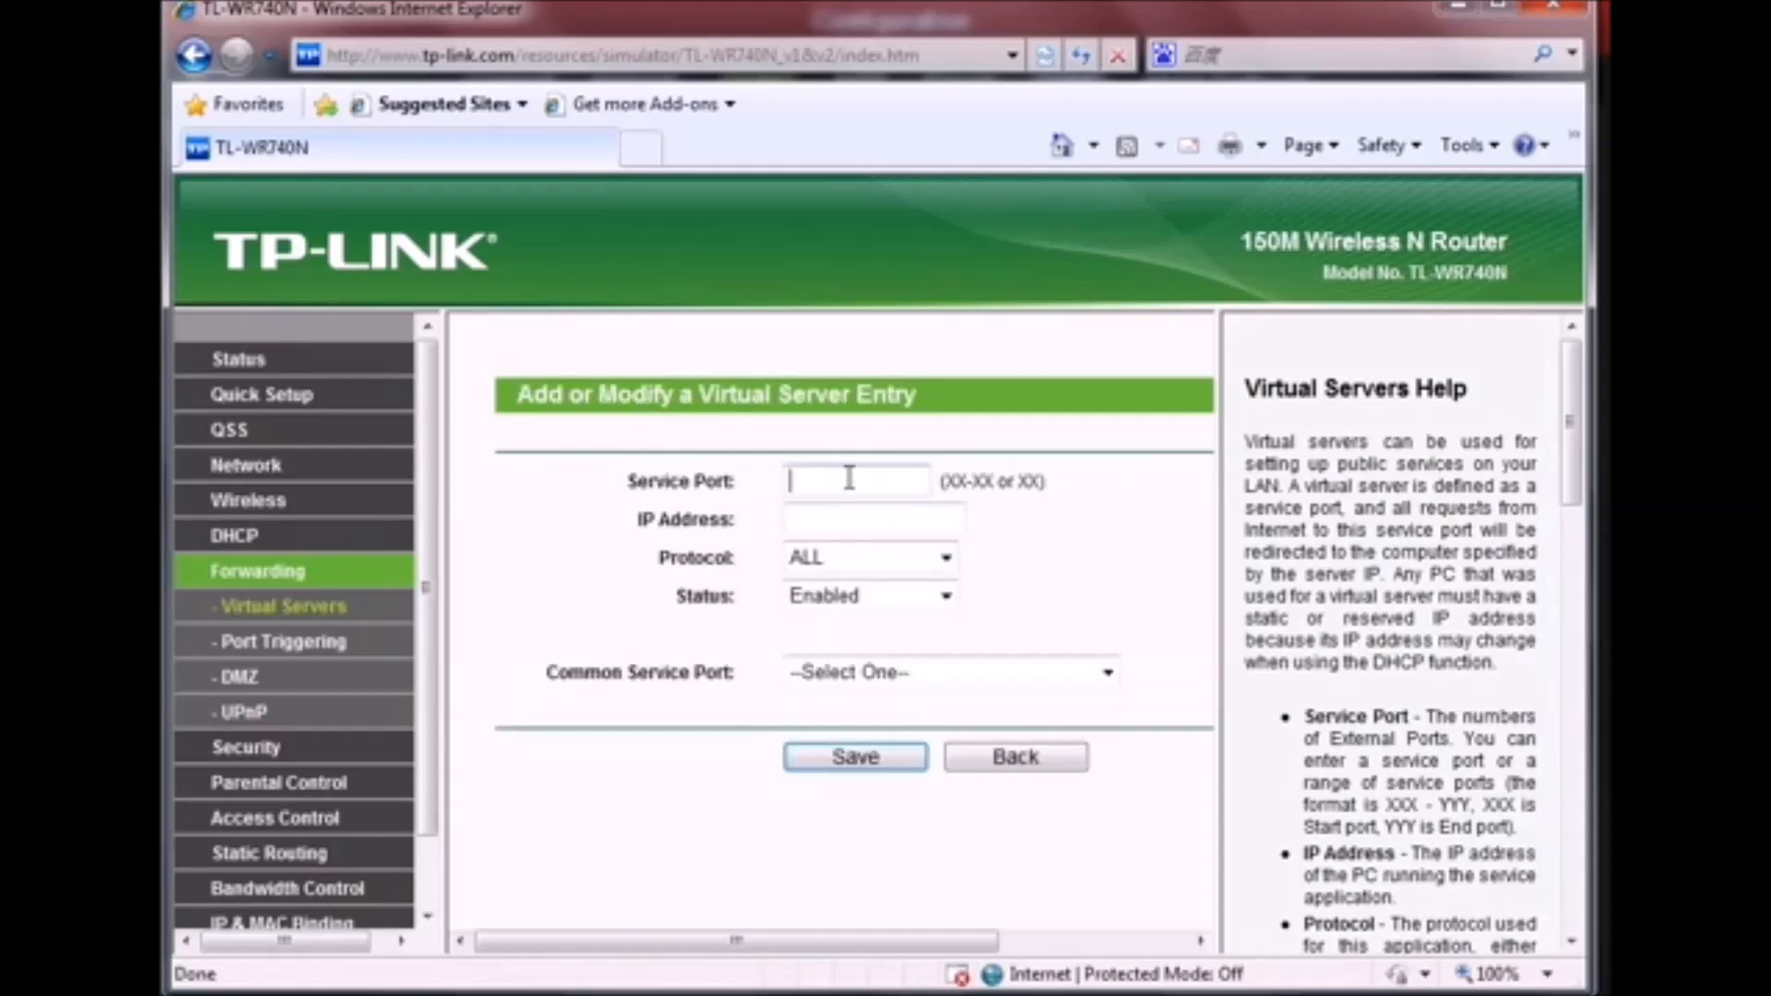
type("80")
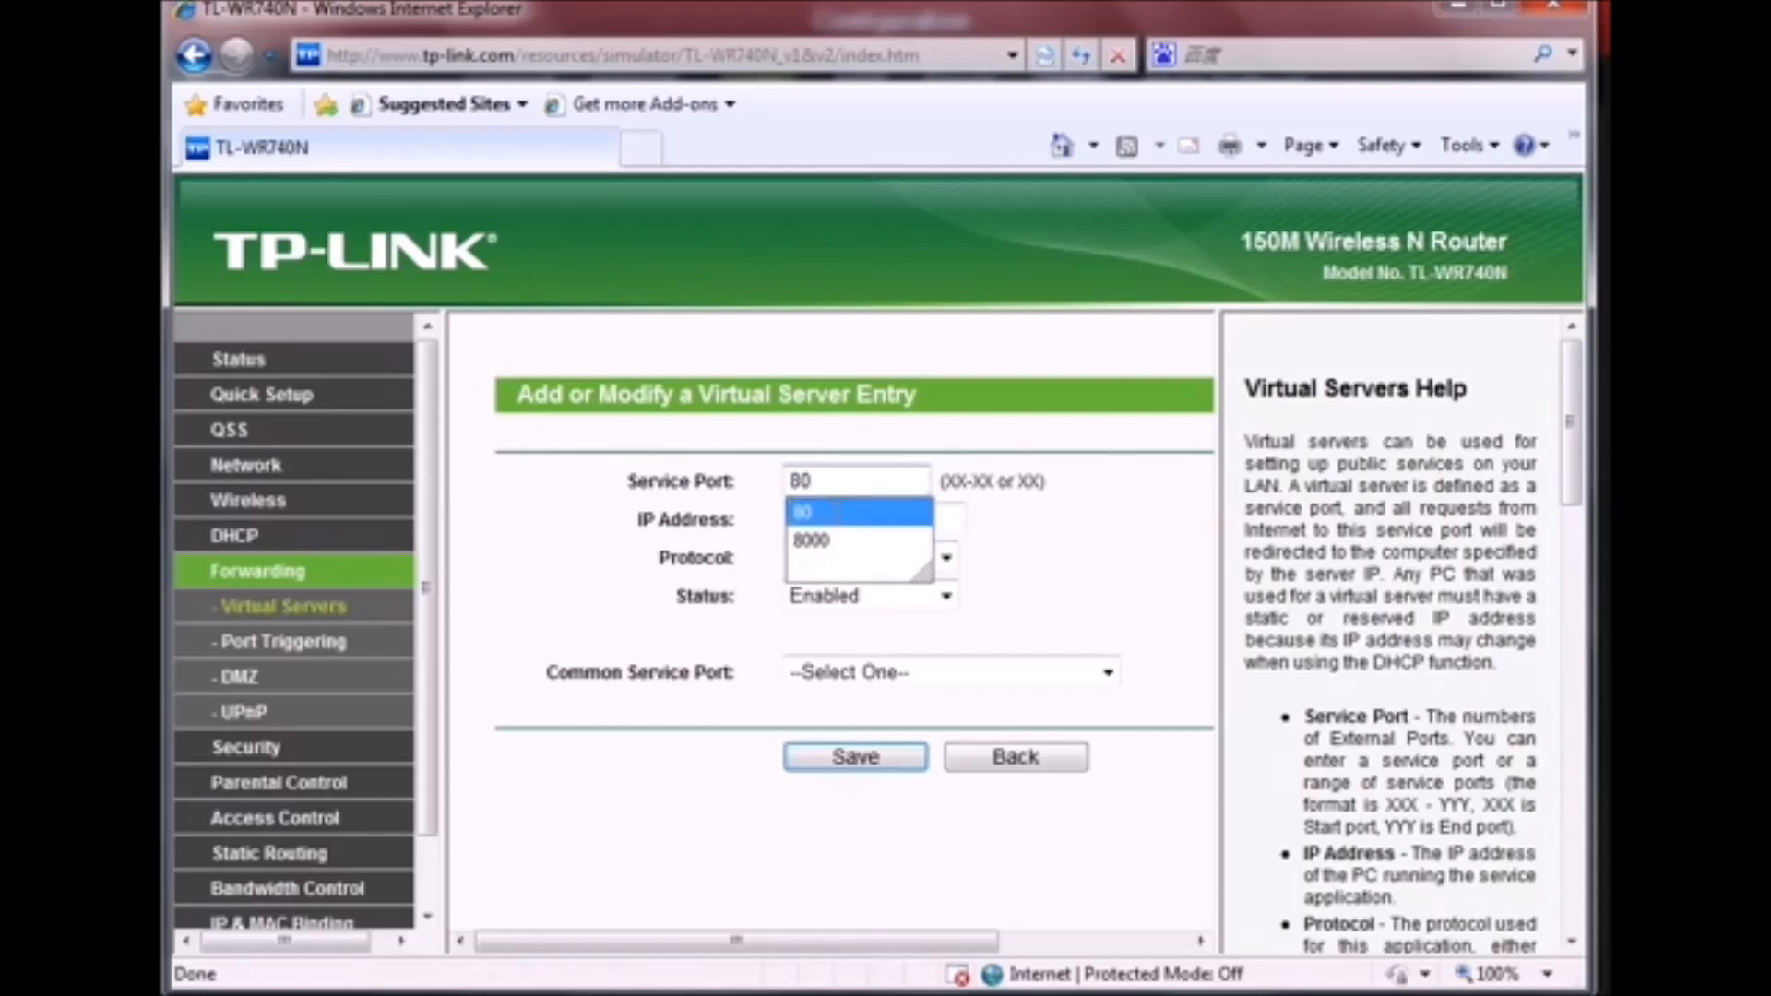
type("19")
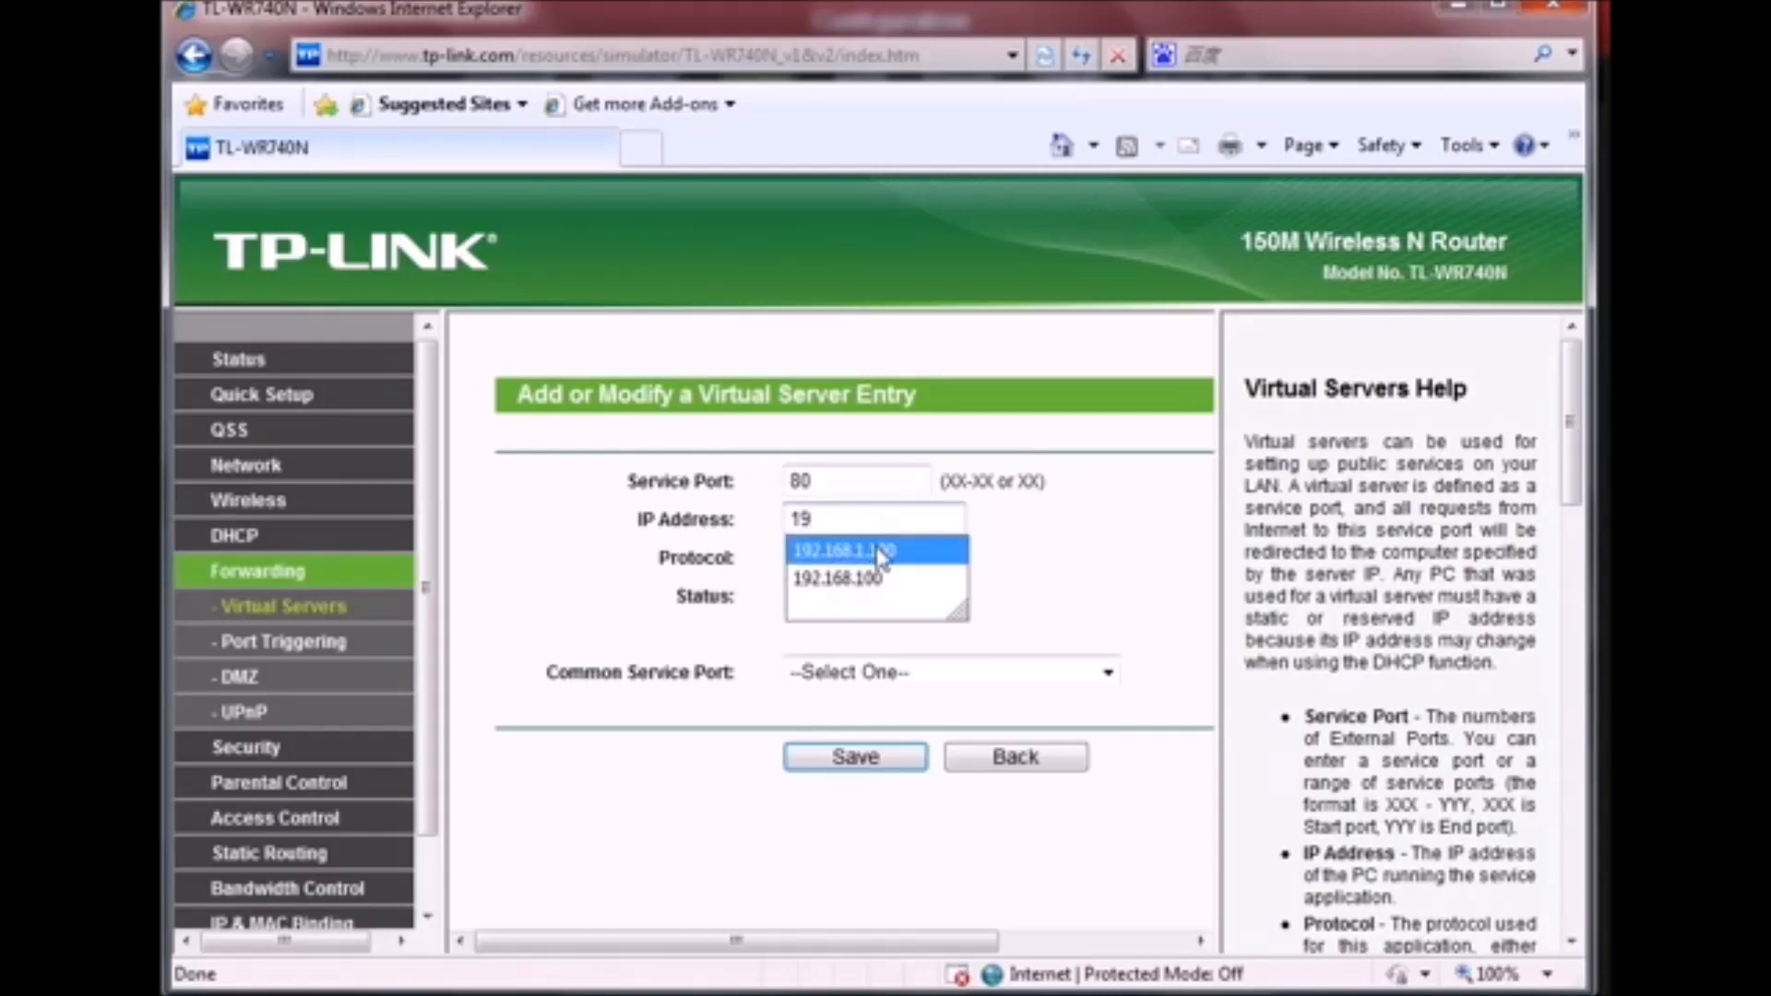
left_click(841, 550)
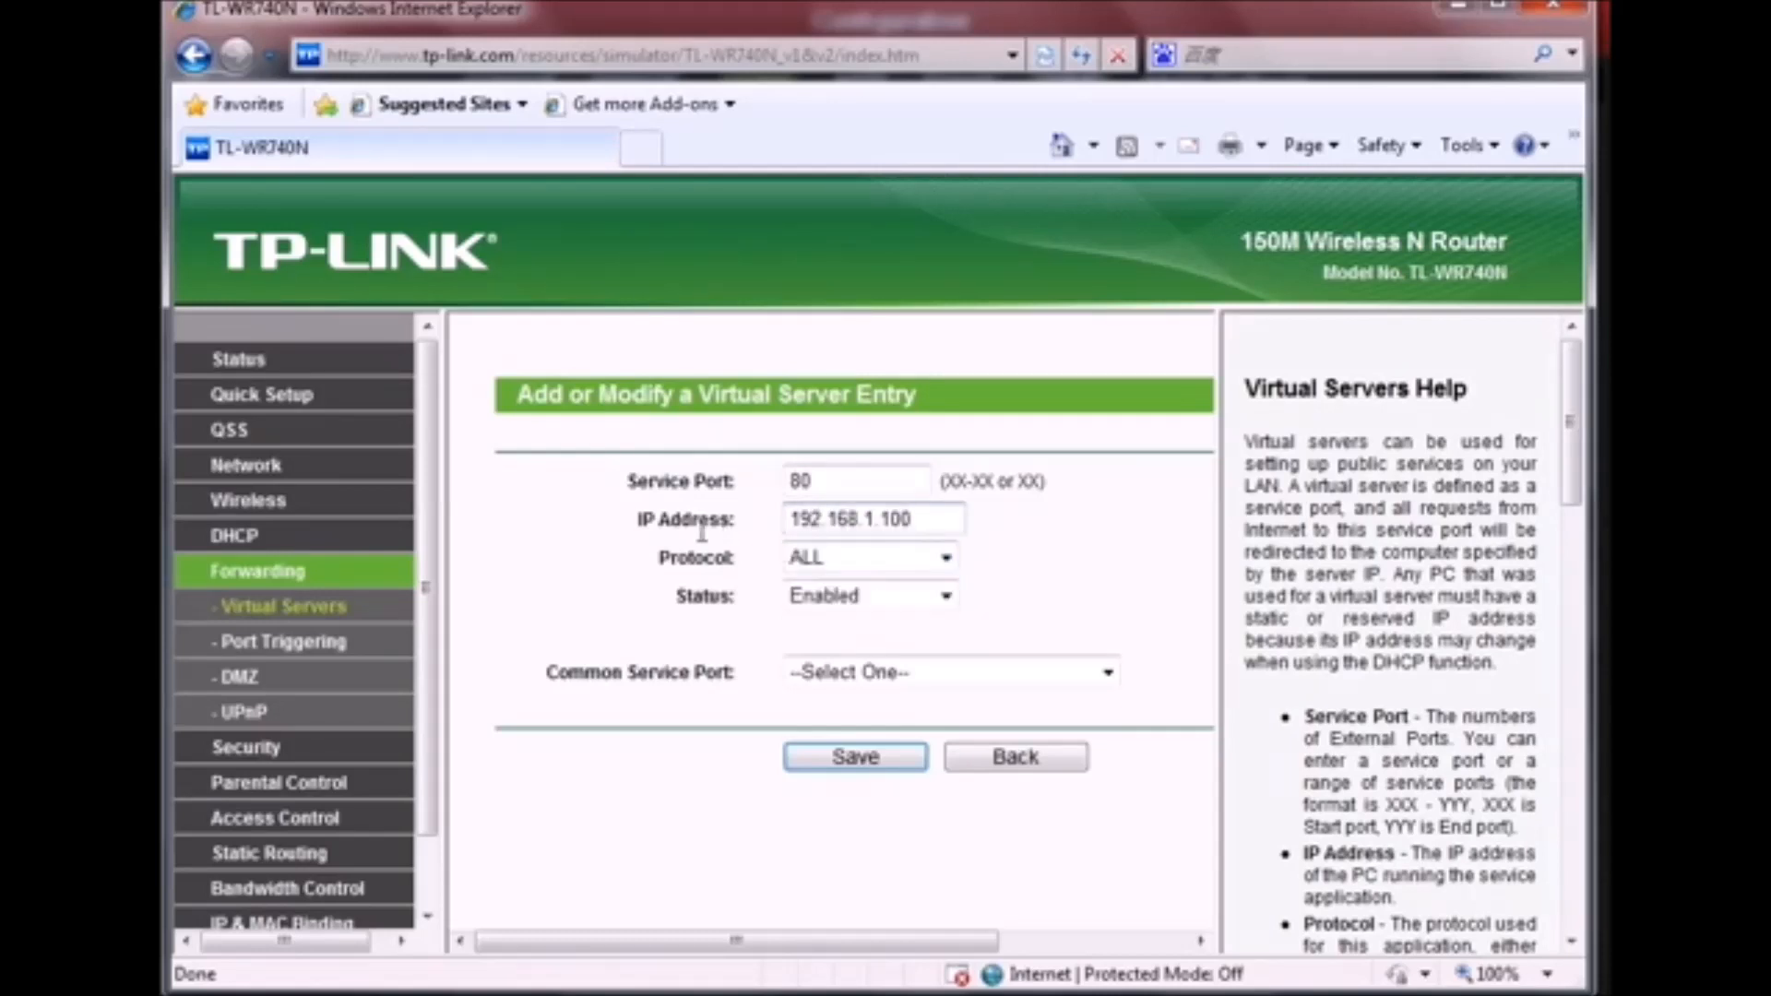